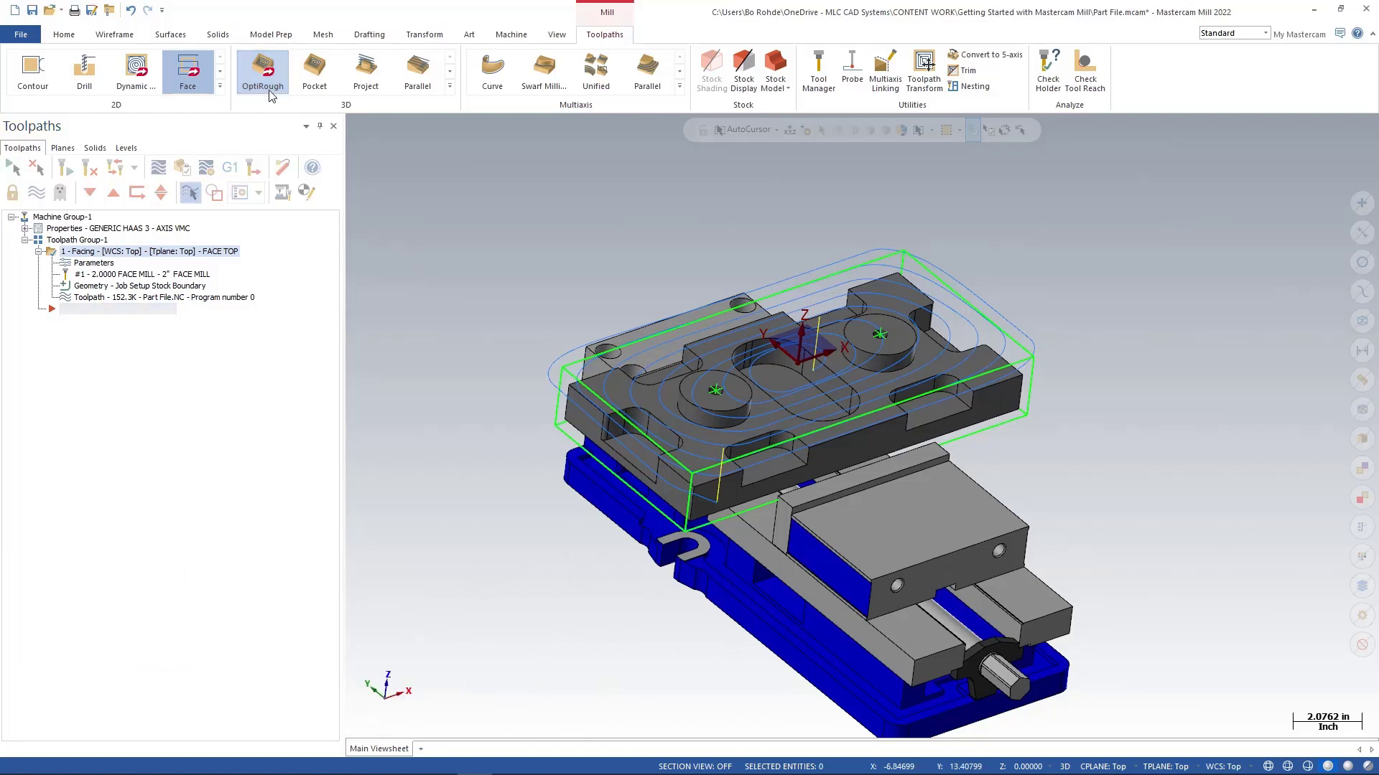
mouse_move(271, 95)
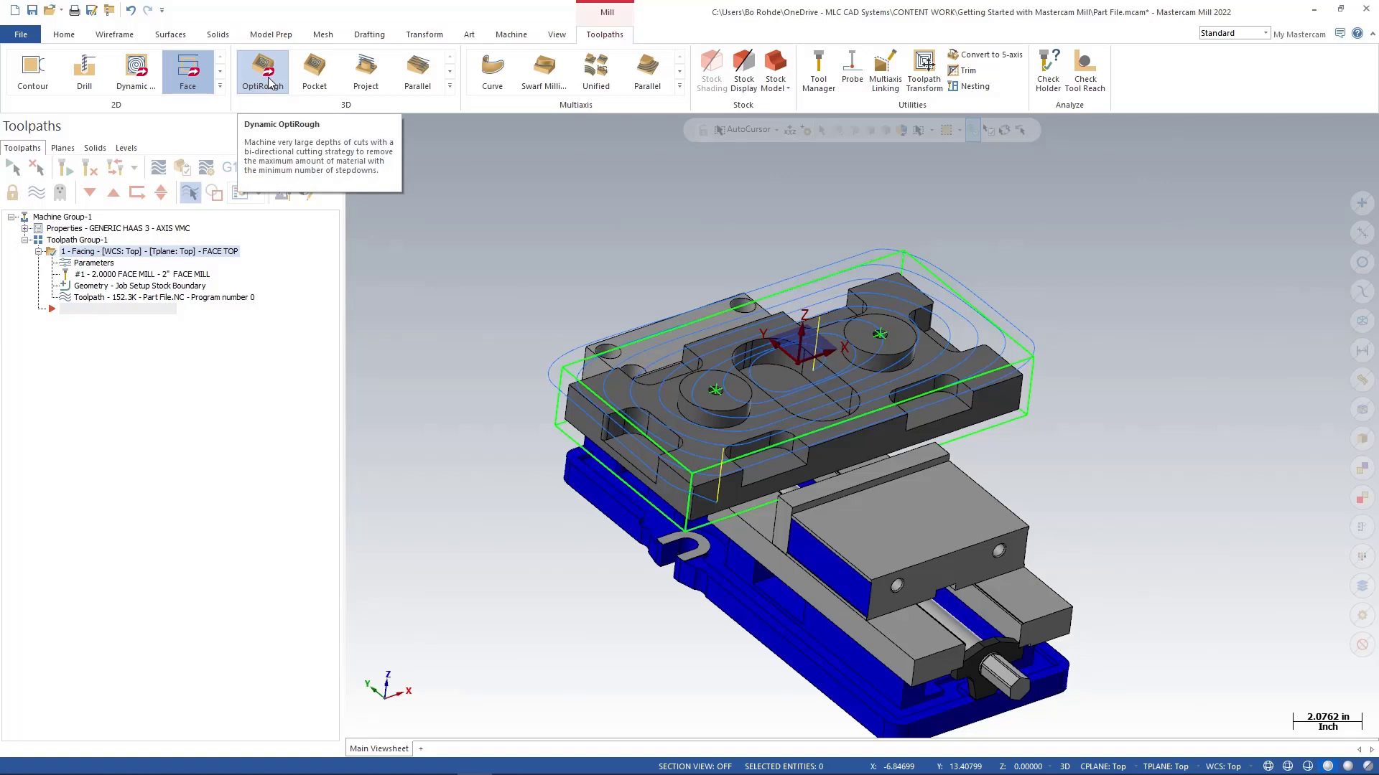
mouse_move(270, 77)
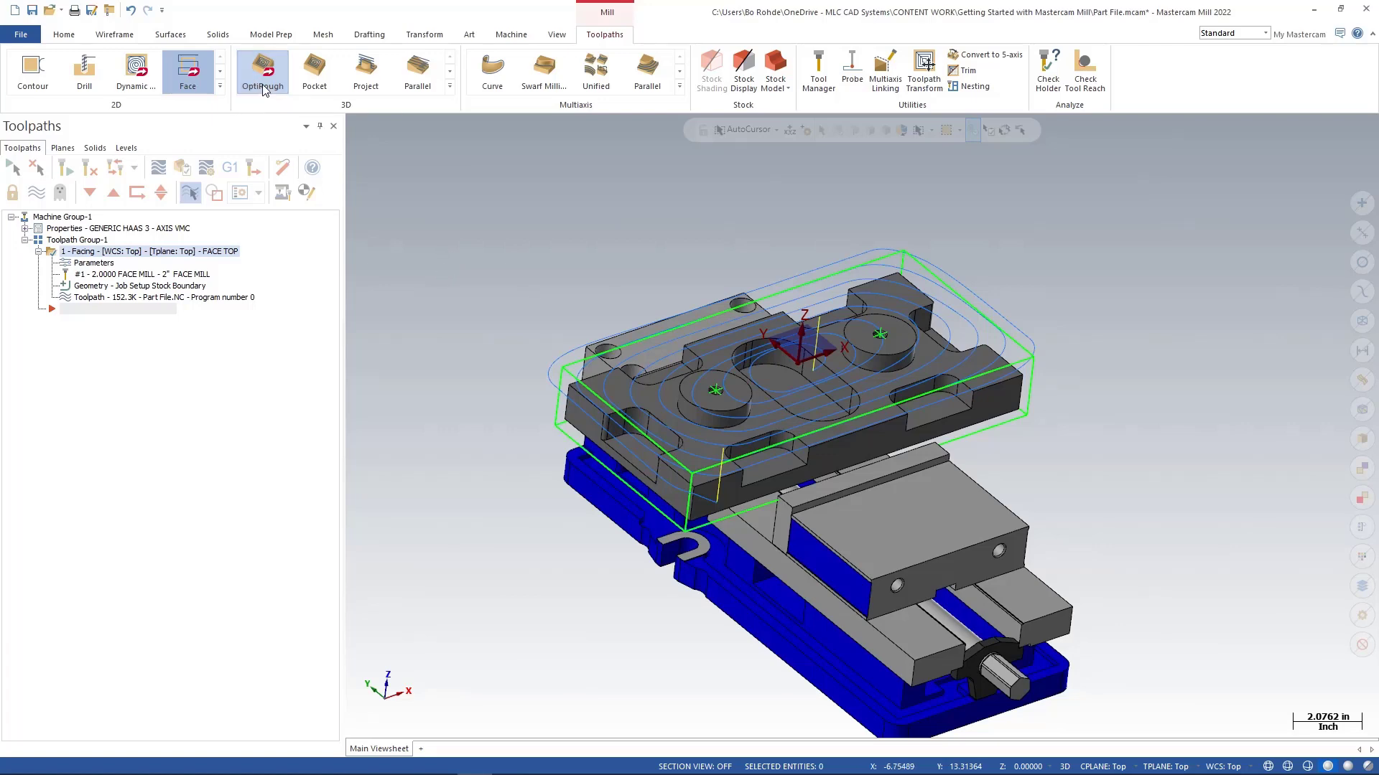
Start a new Dynamic OptiRough toolpath from Toolpaths > 3D with the 1/2 flat endmill
click(262, 70)
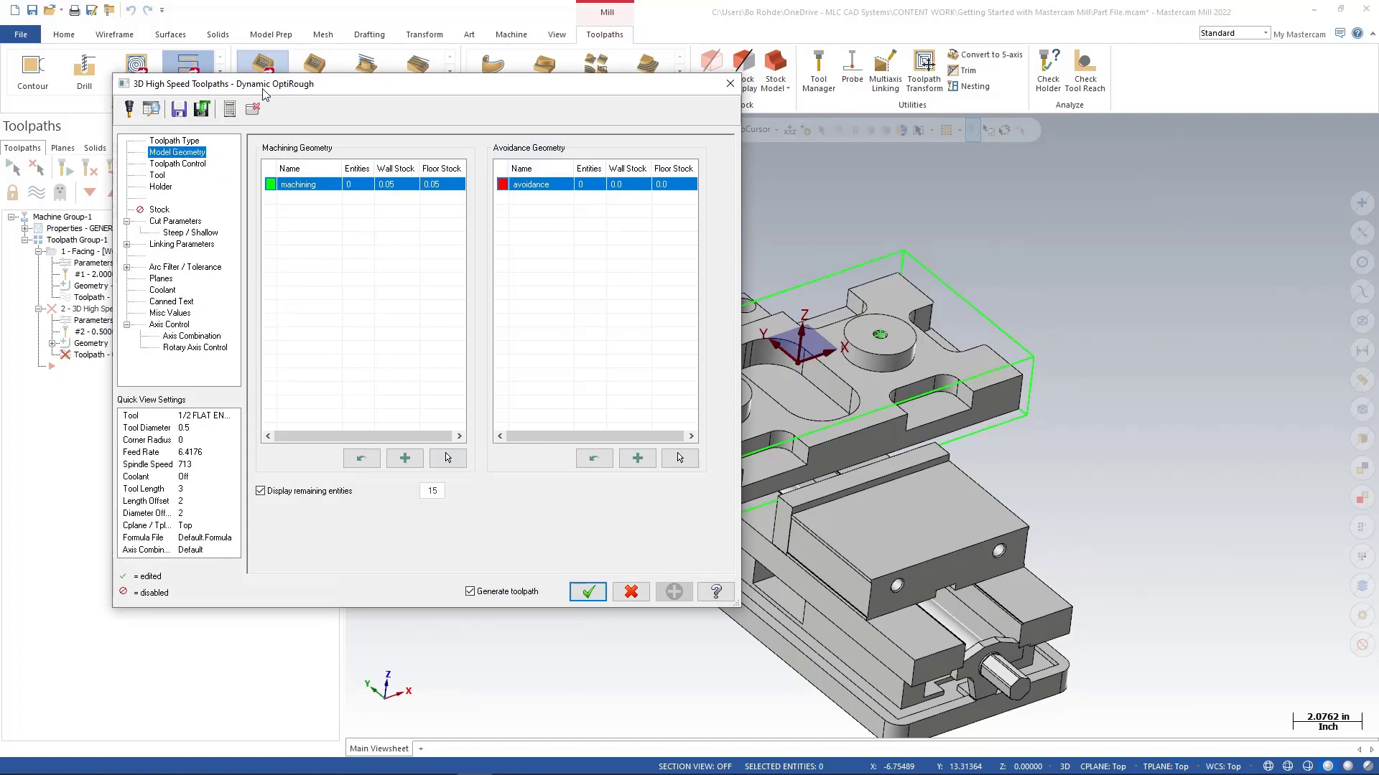
mouse_move(294, 86)
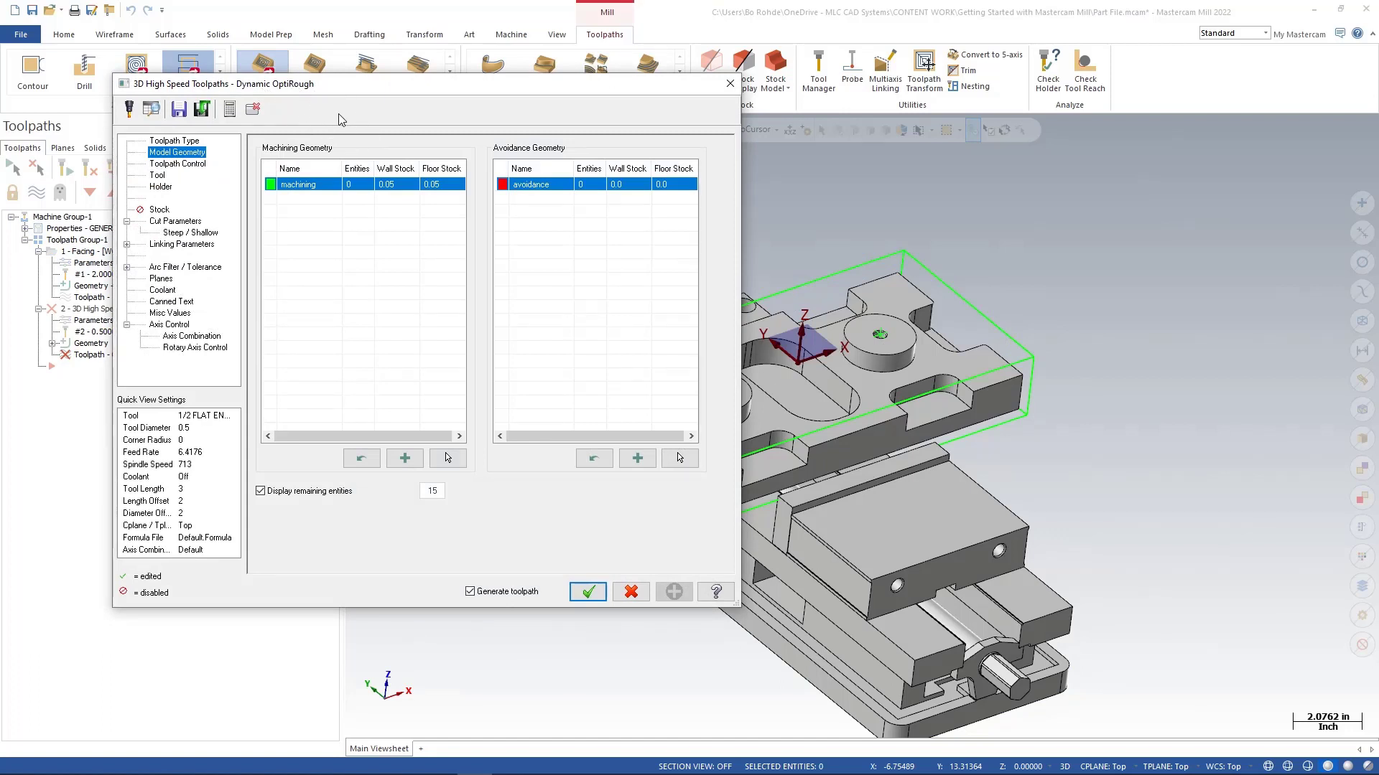
mouse_move(347, 237)
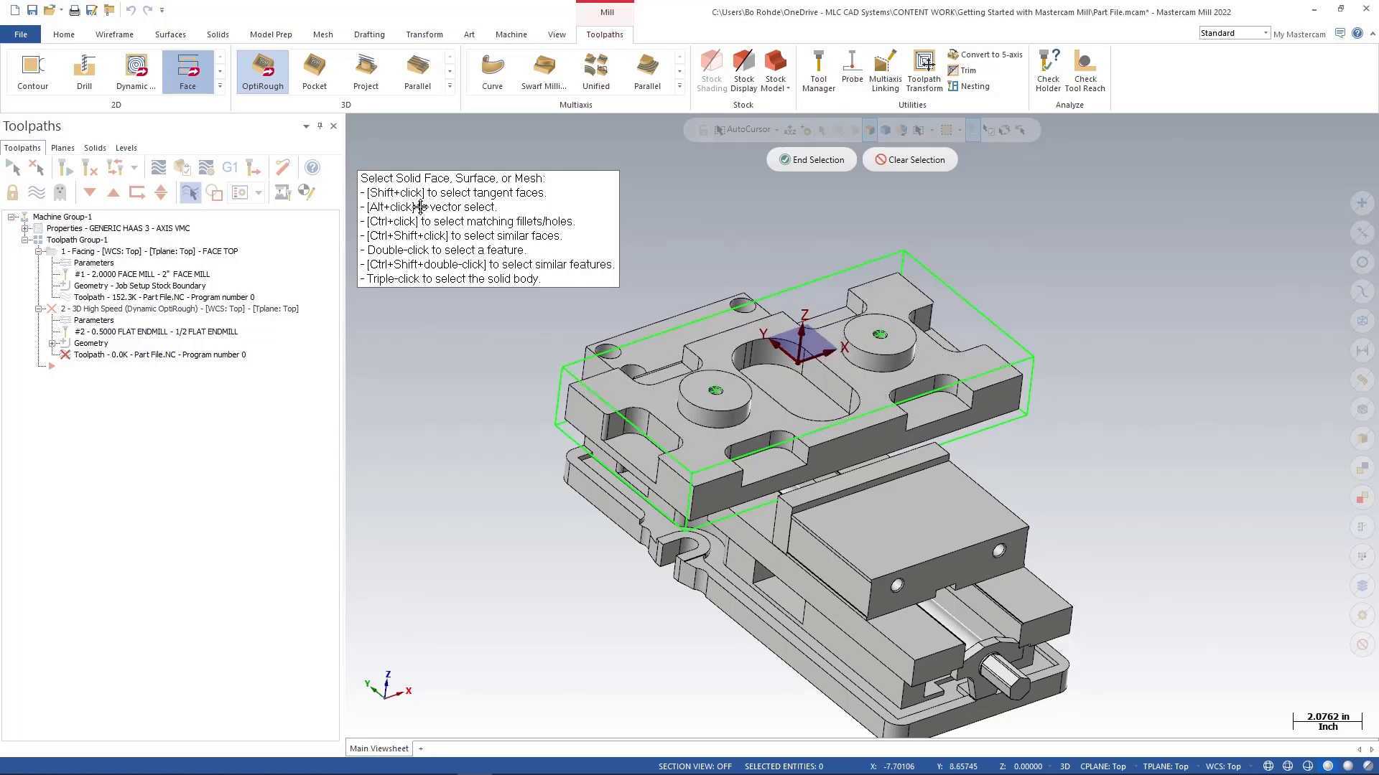
mouse_move(416, 279)
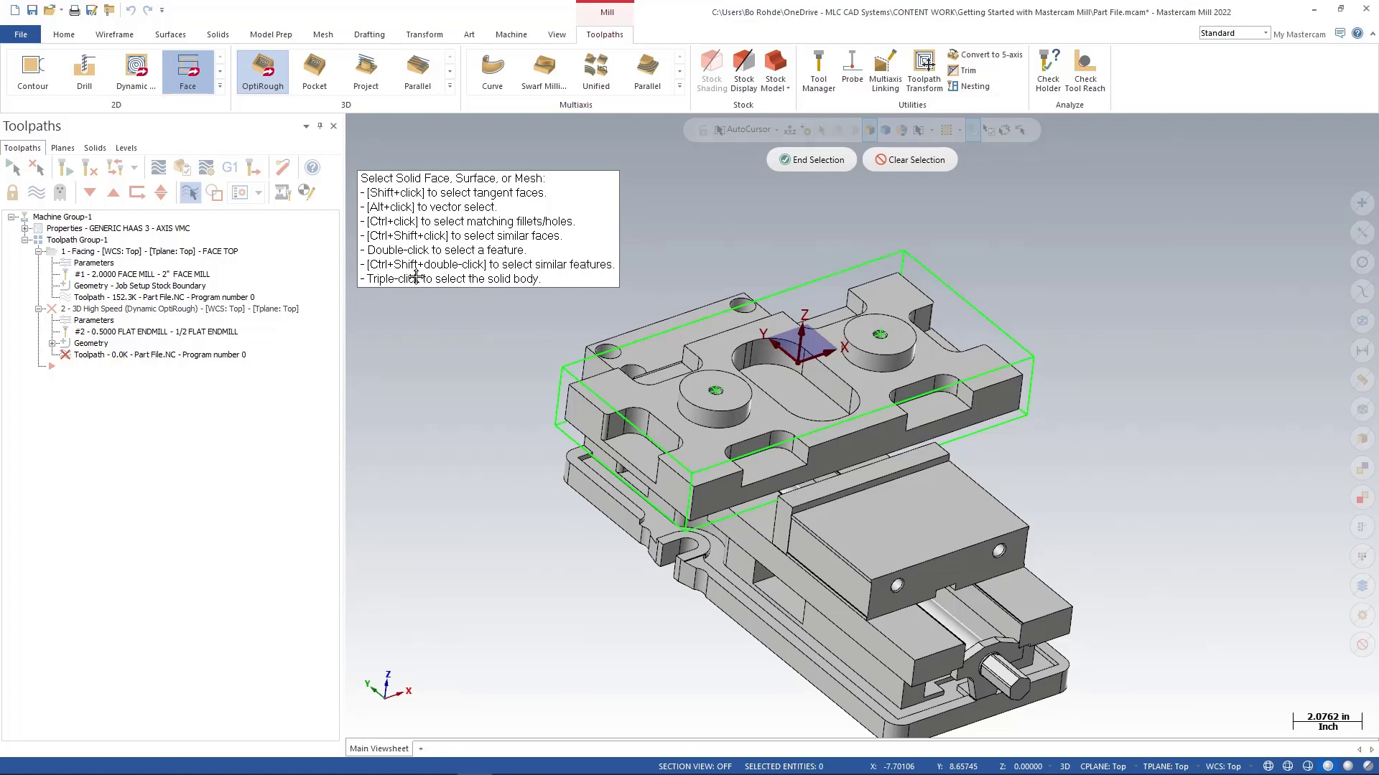
mouse_move(394, 345)
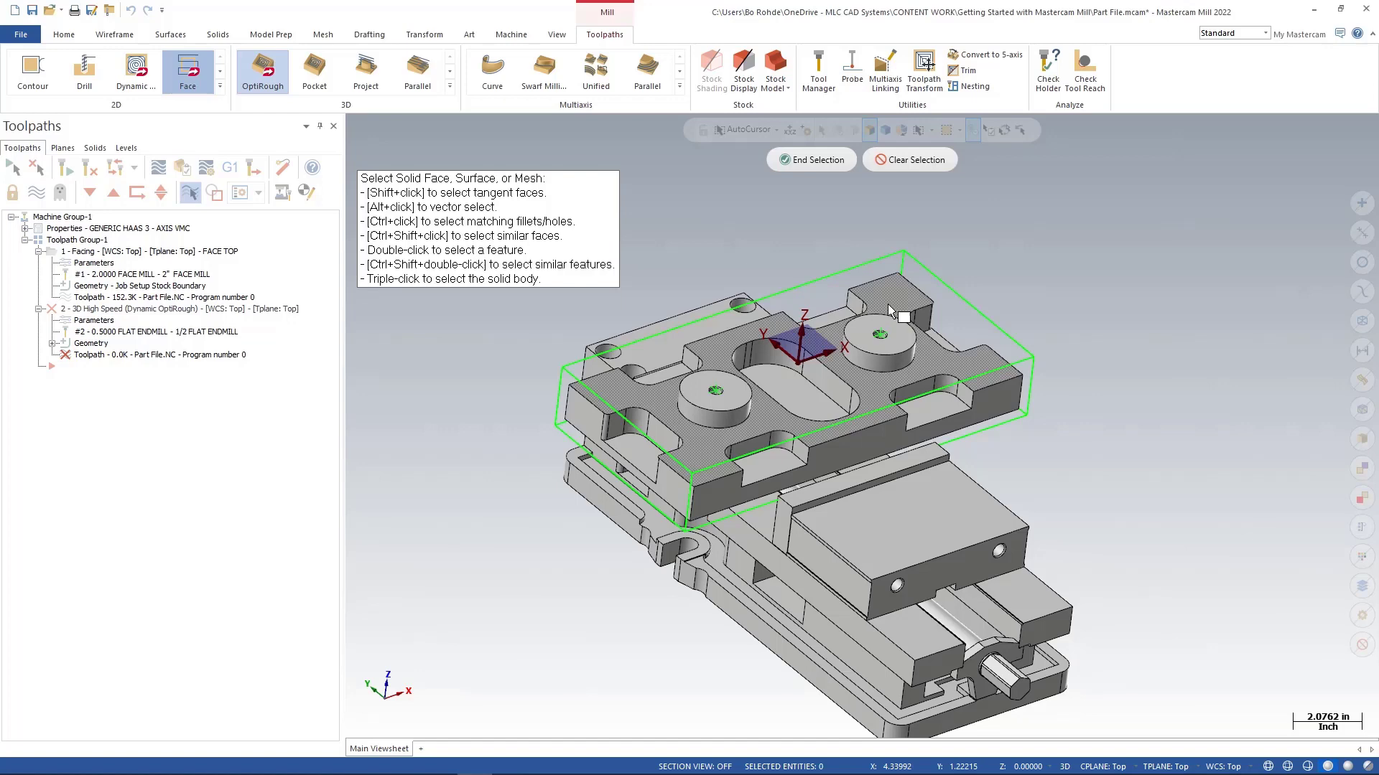
Select the whole top part solid (440 faces) as machining geometry and end selection
click(892, 310)
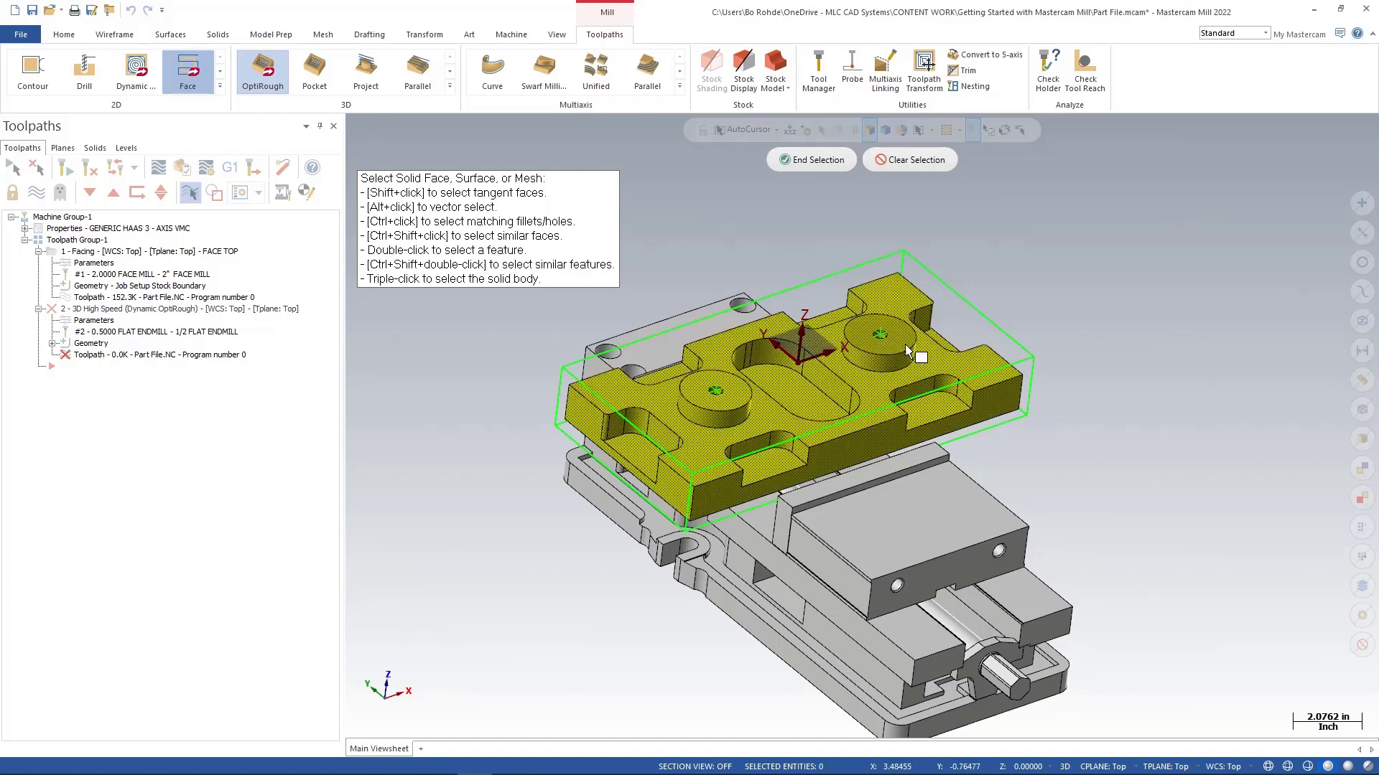
click(910, 160)
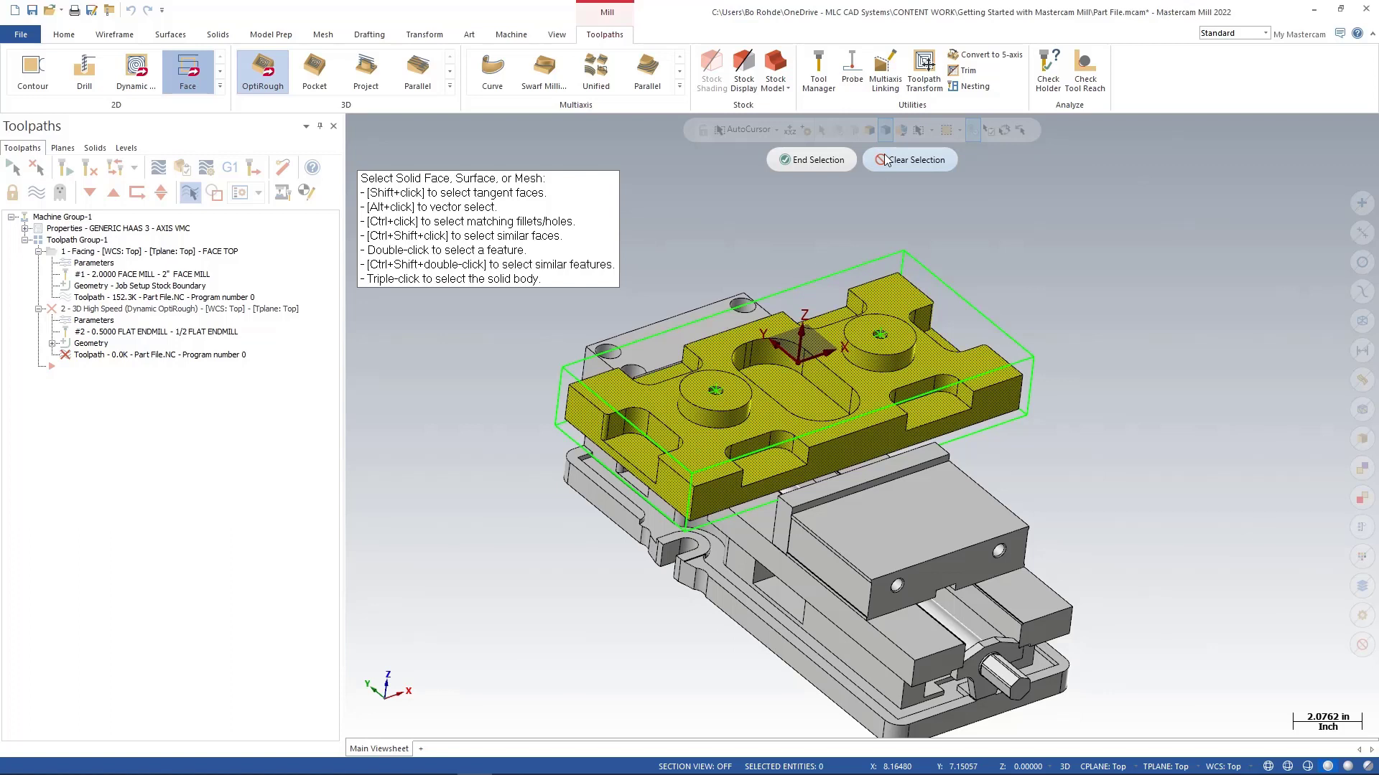
mouse_move(884, 130)
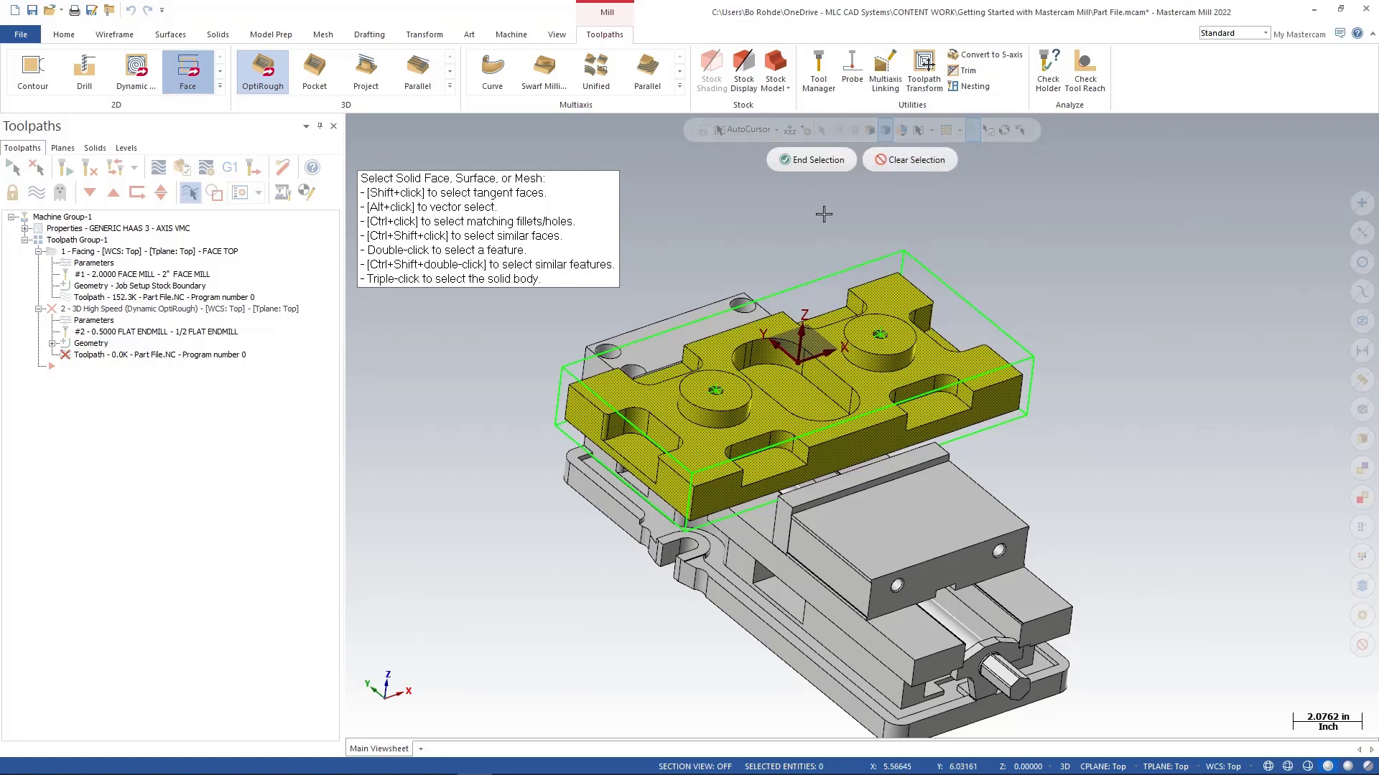
click(810, 159)
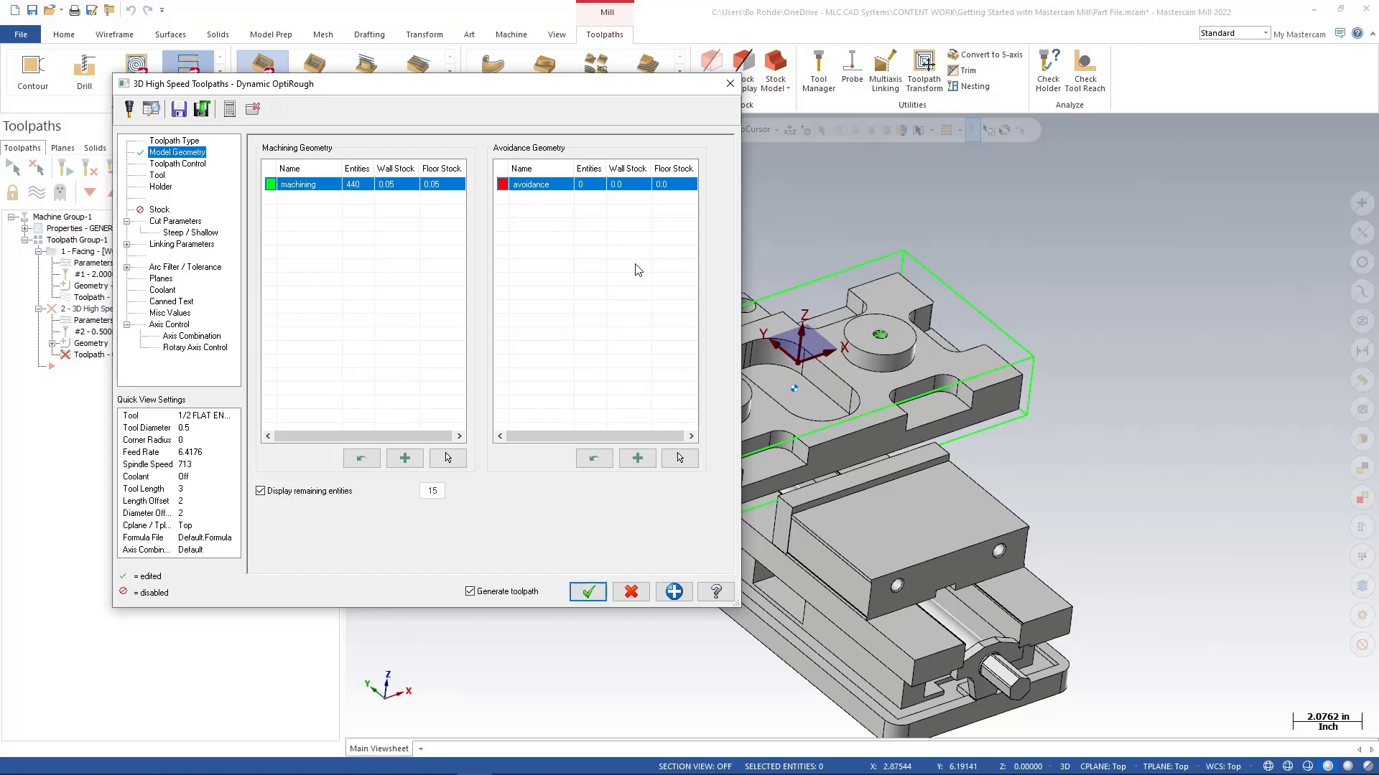
mouse_move(348, 257)
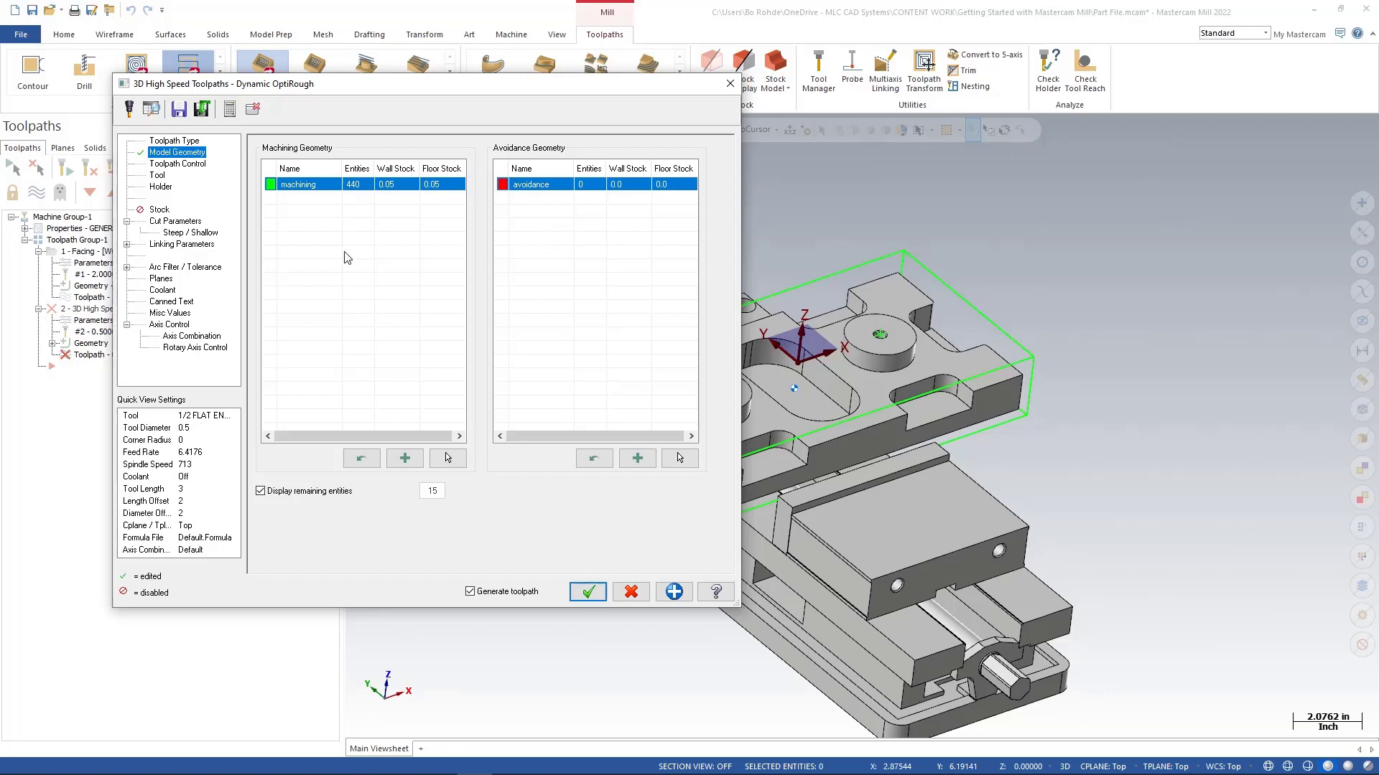
mouse_move(323, 260)
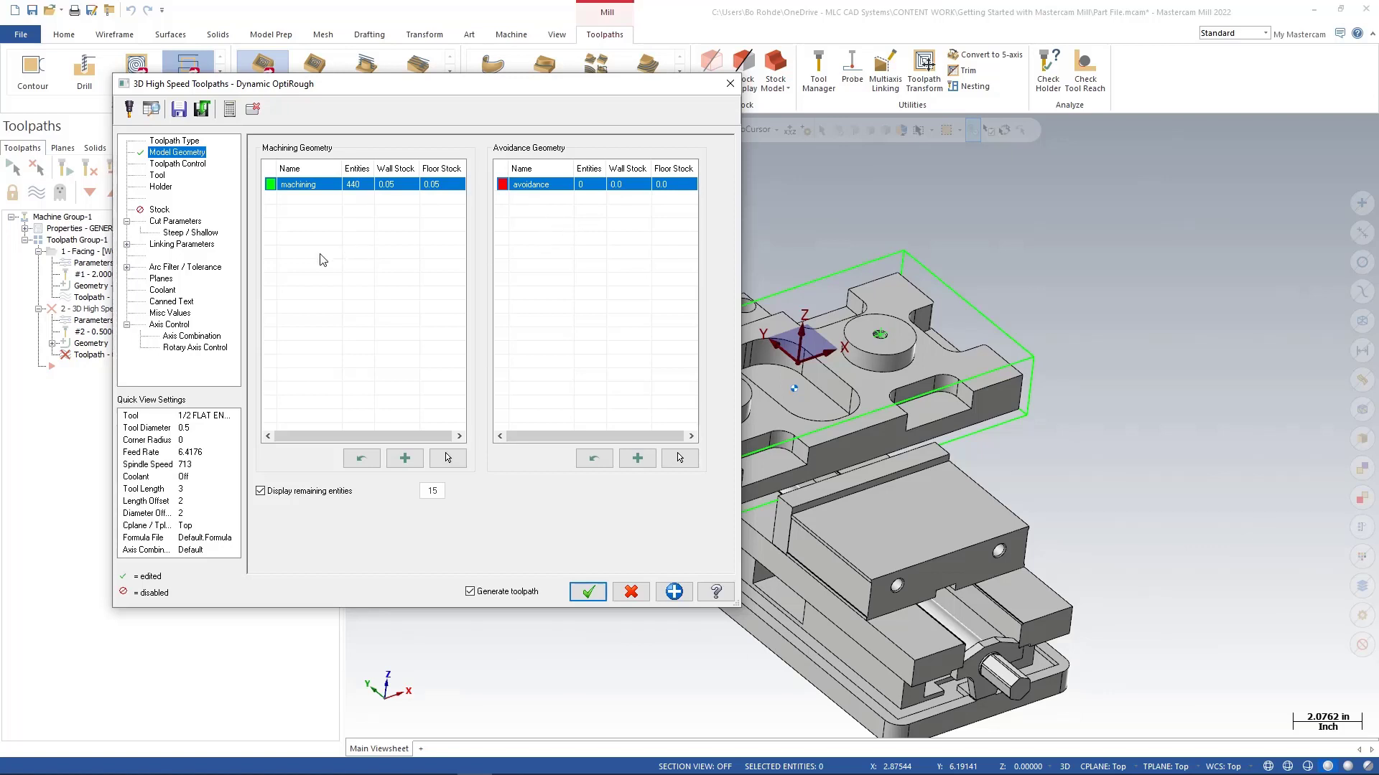
mouse_move(195, 169)
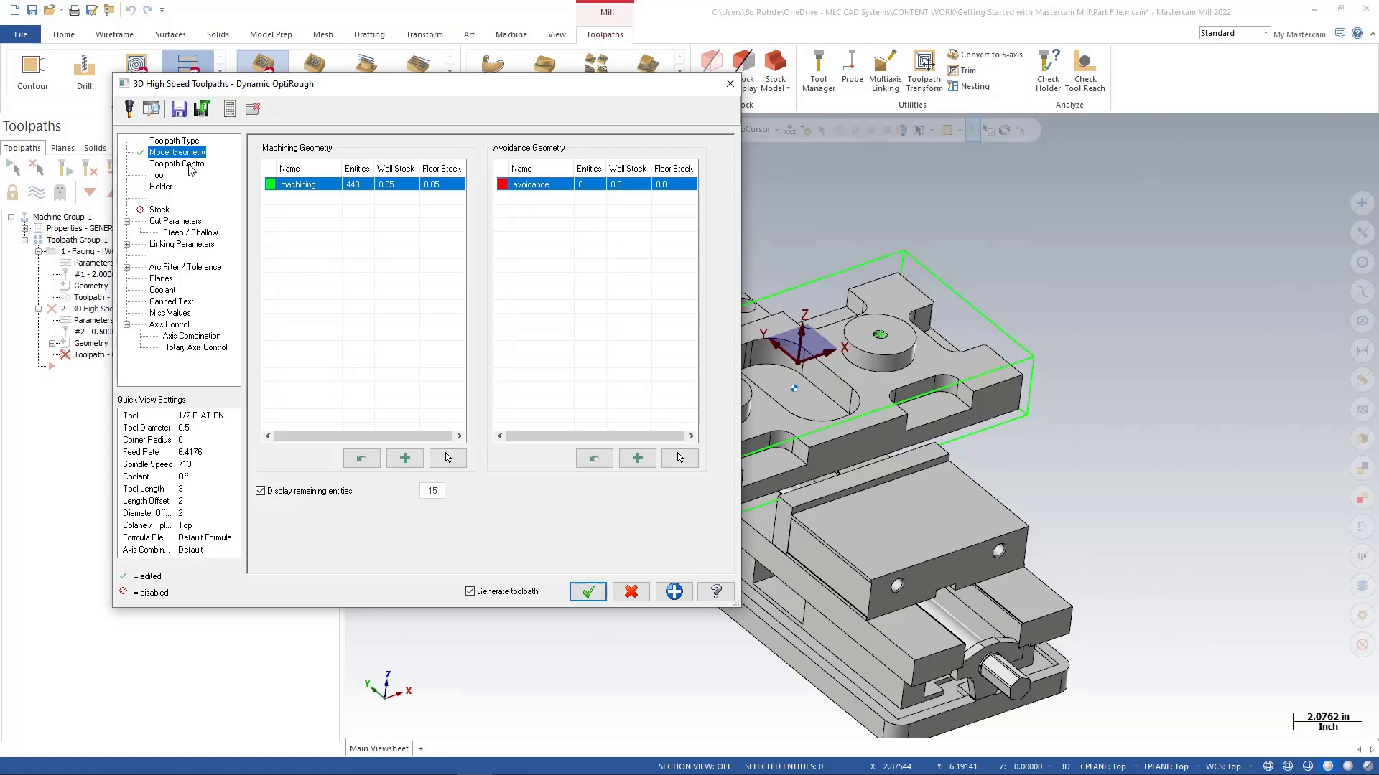
Keep the 440-face machining geometry and move to the Toolpath Control page
click(178, 163)
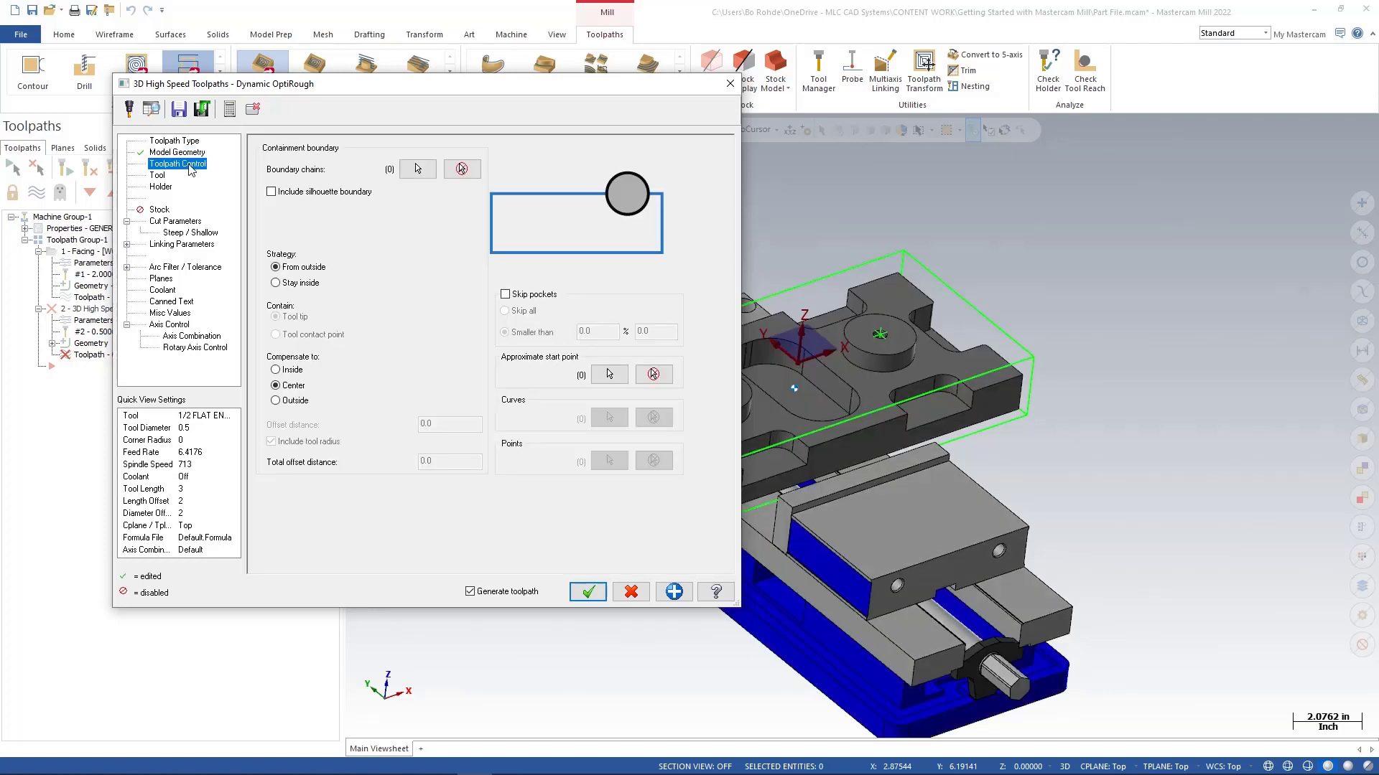
mouse_move(293, 160)
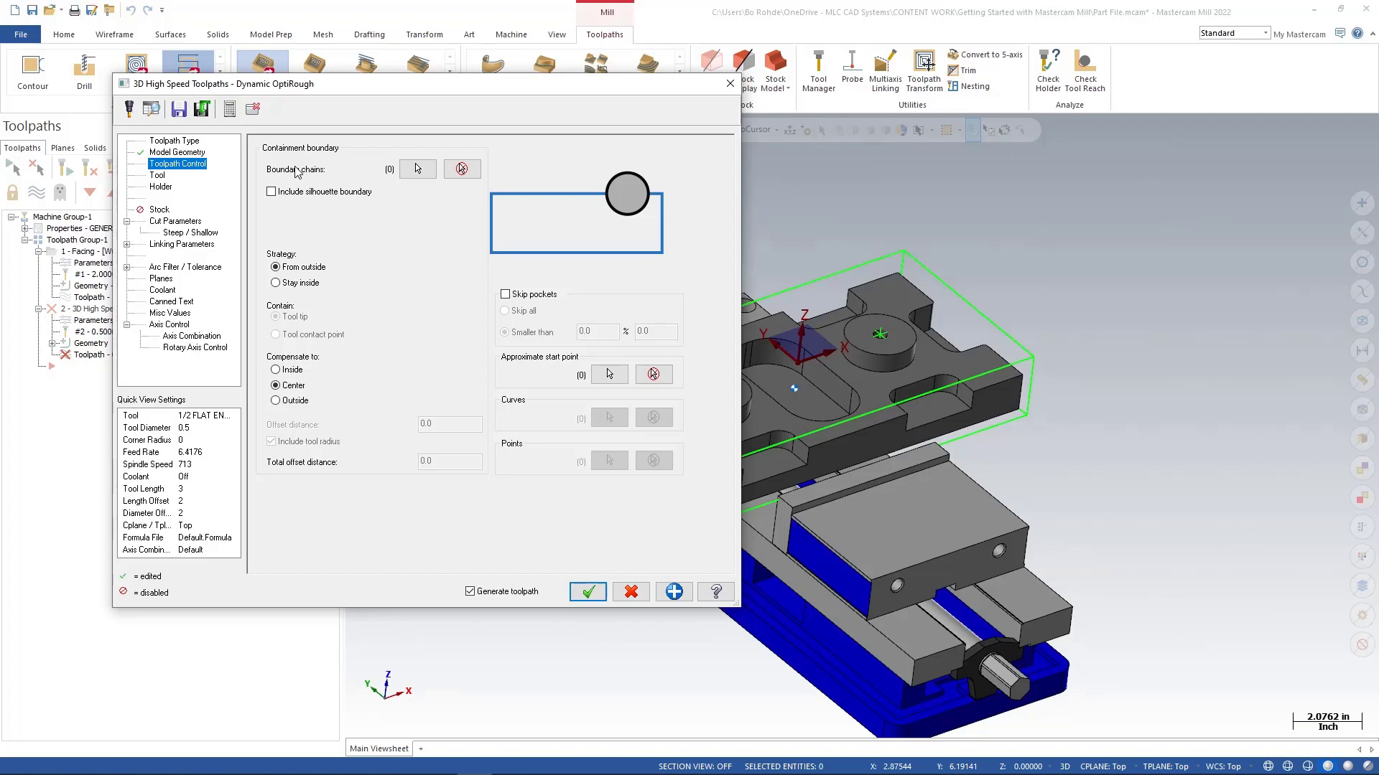
mouse_move(392, 185)
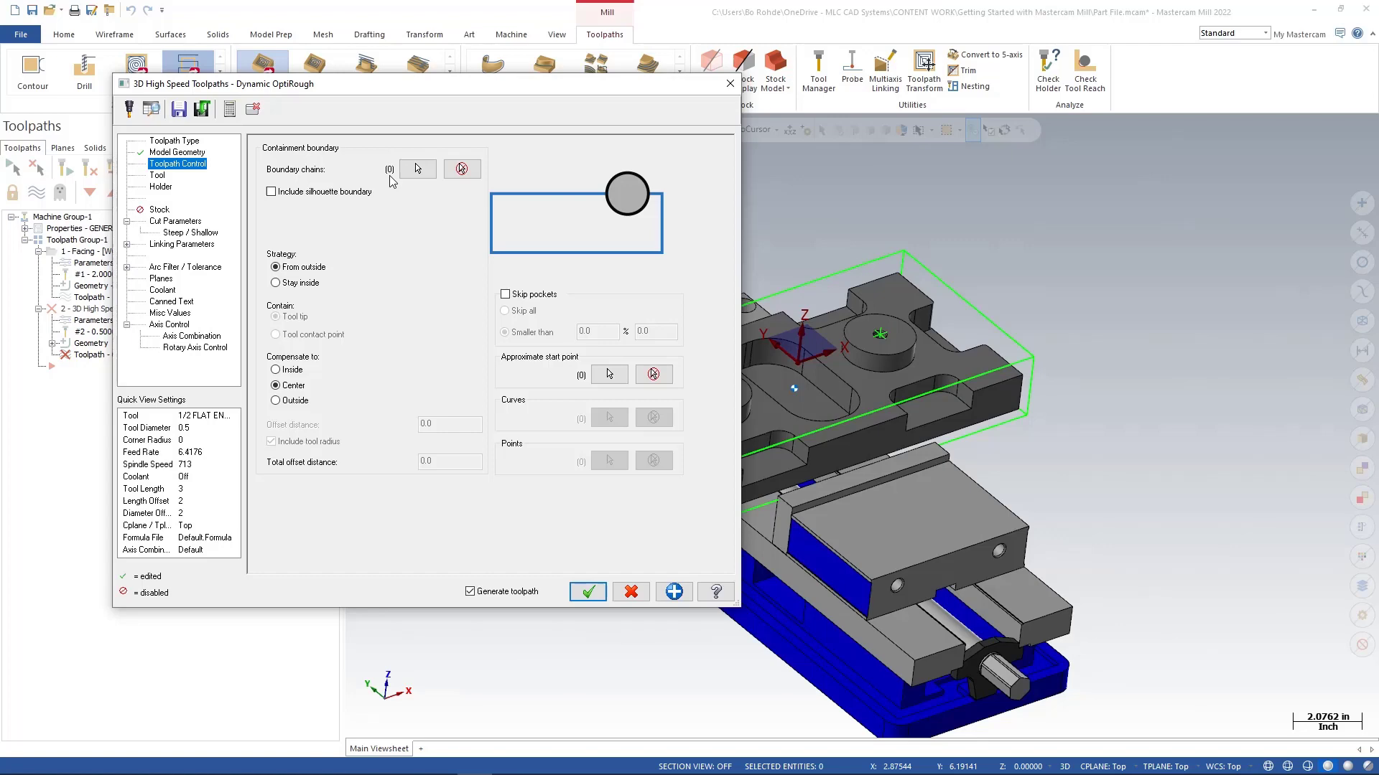
mouse_move(417, 169)
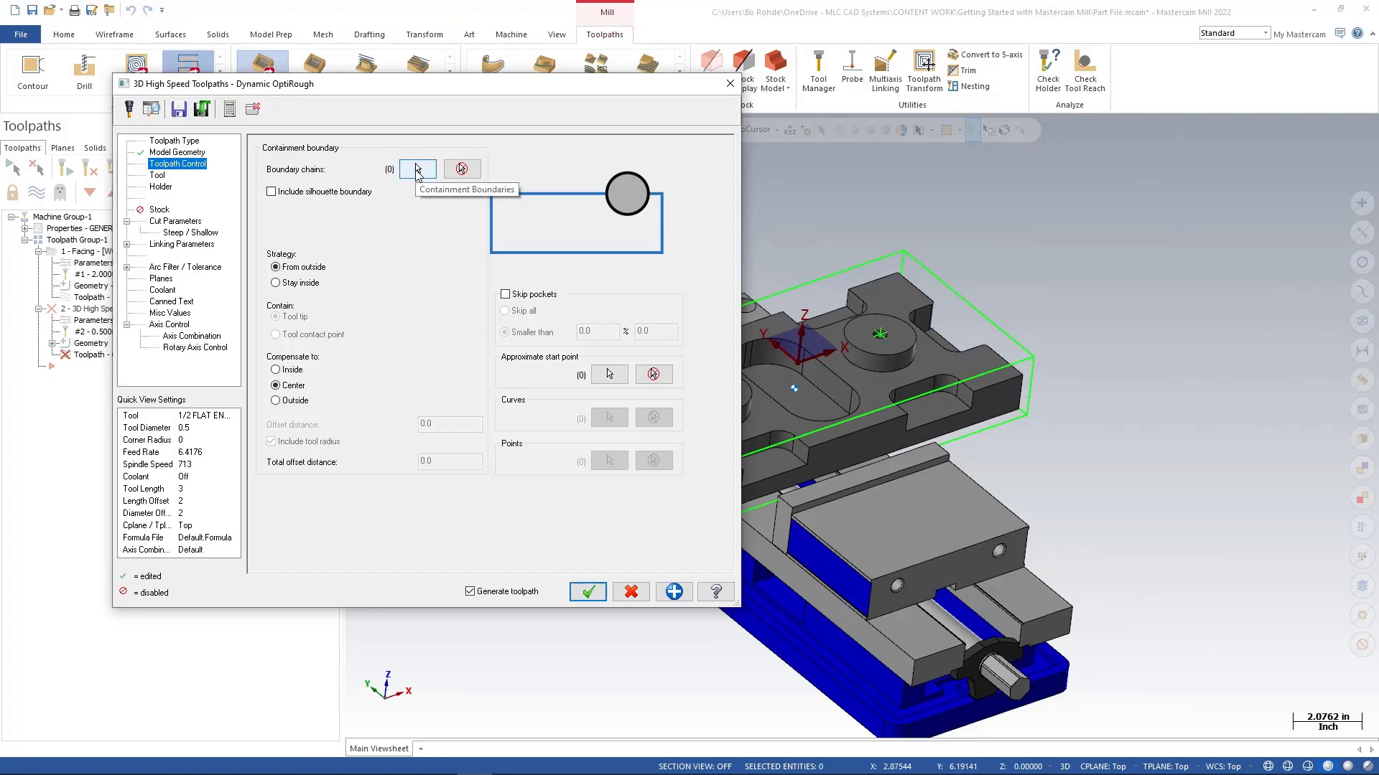
Start selecting the boundary chain for tool containment in Wireframe Chaining
click(417, 168)
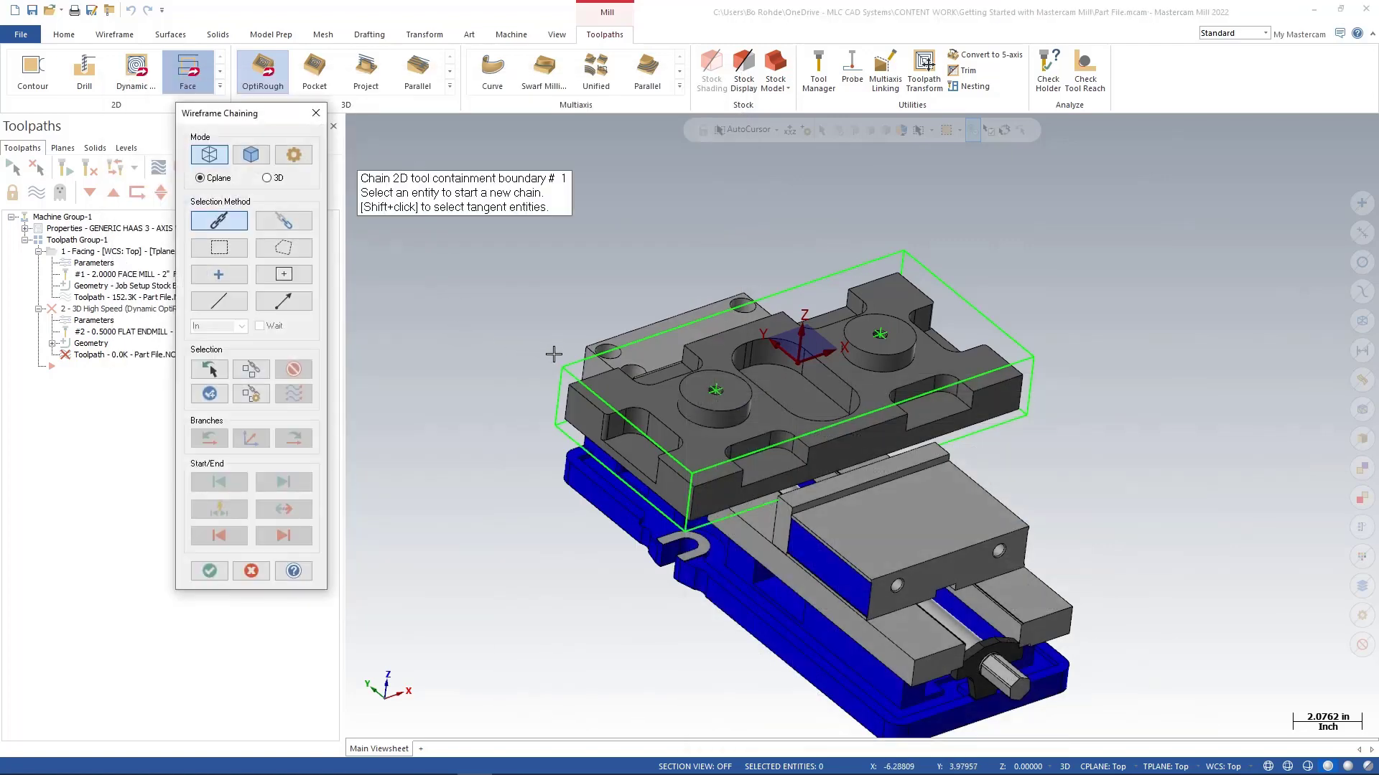
mouse_move(549, 360)
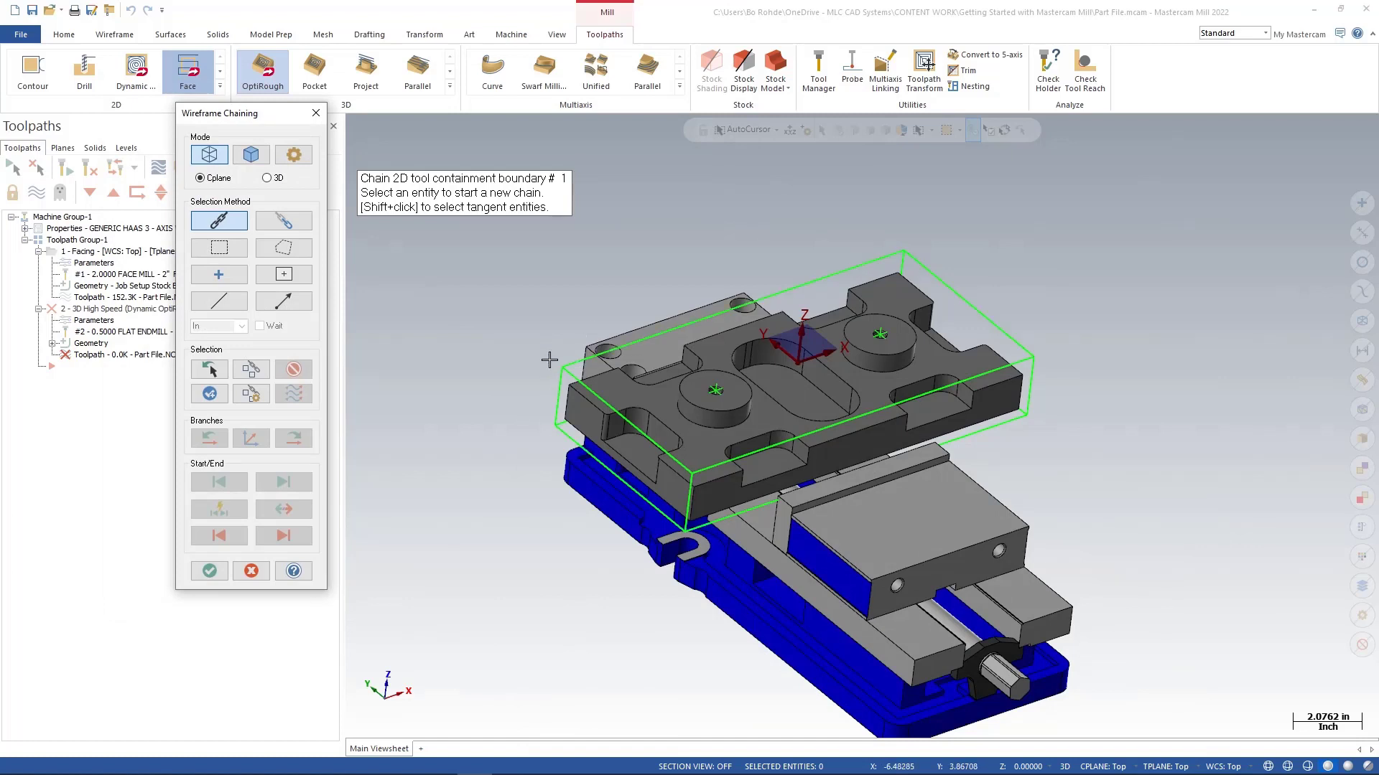
mouse_move(495, 335)
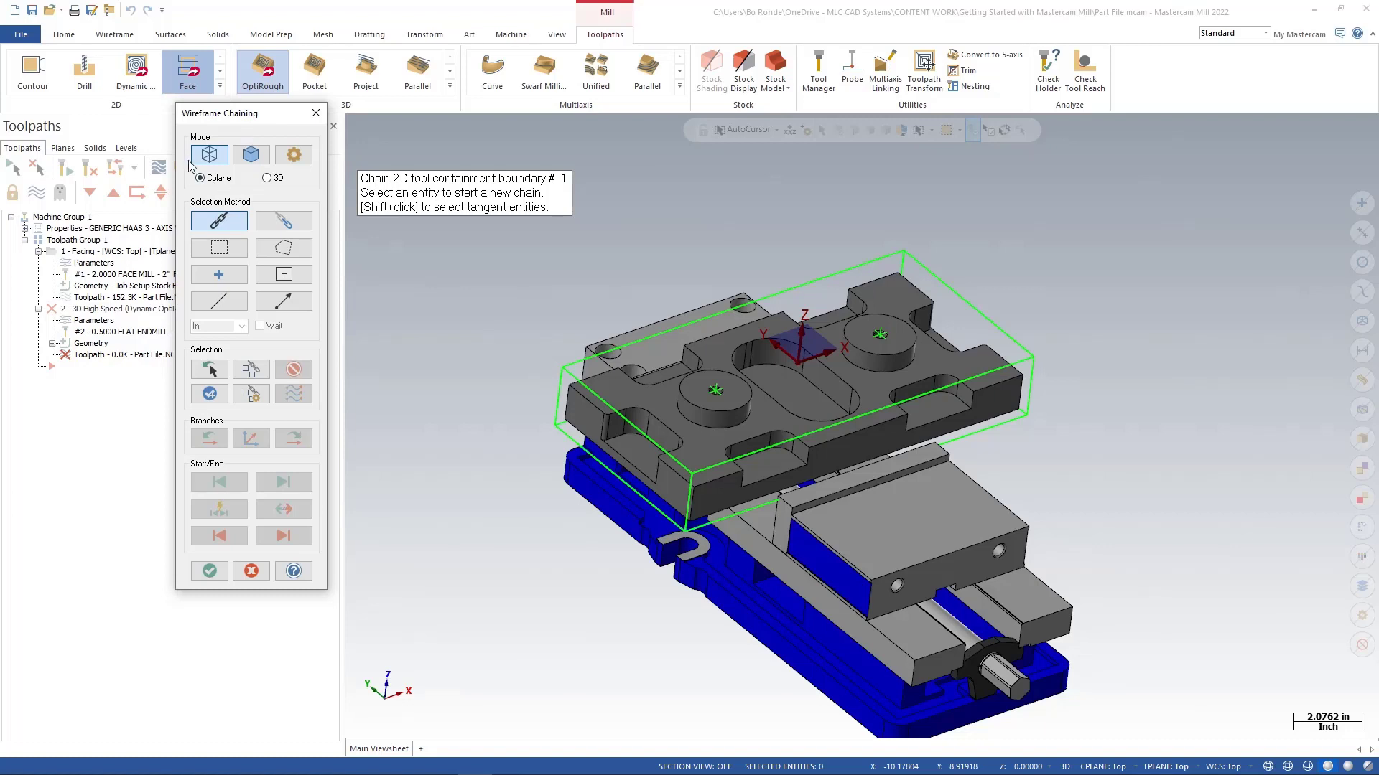
Chain the green stock box outline in Cplane mode as the containment boundary
click(196, 177)
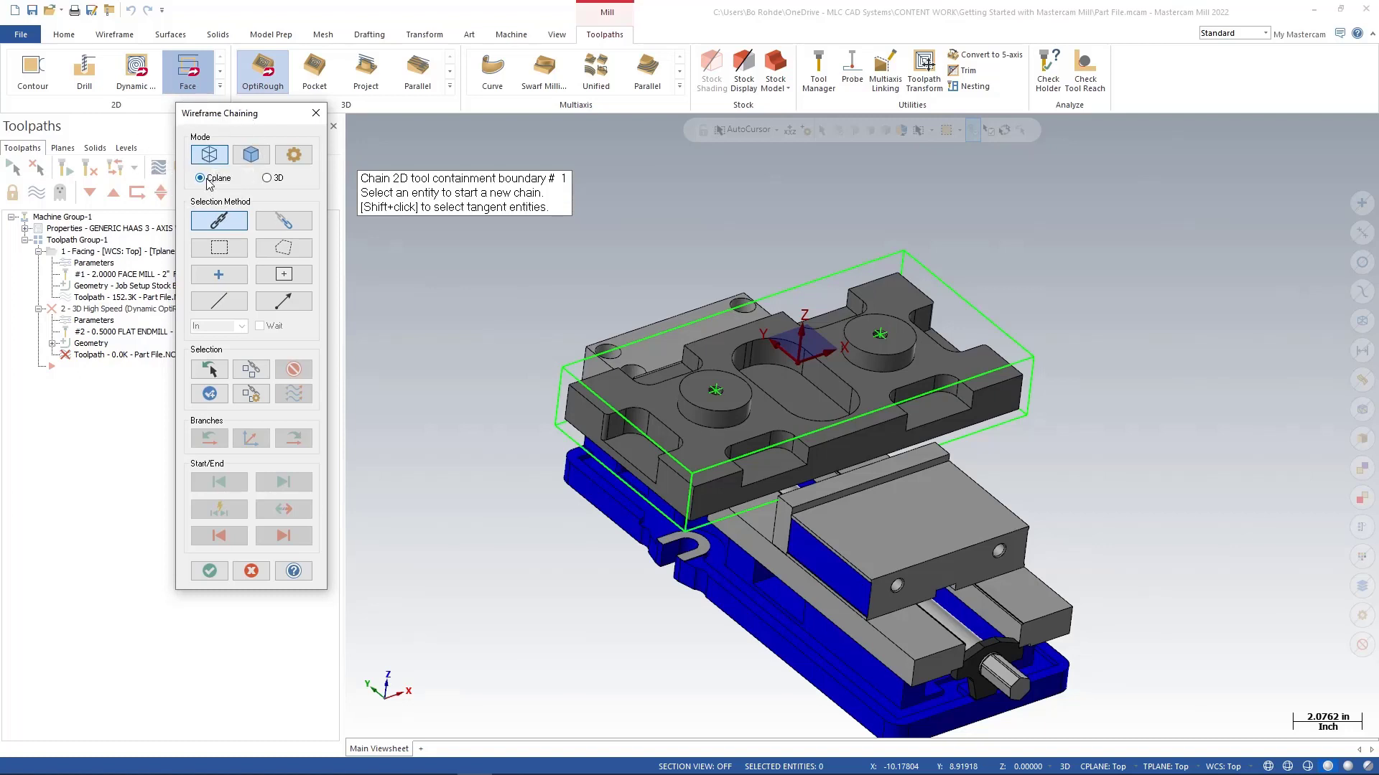
click(585, 373)
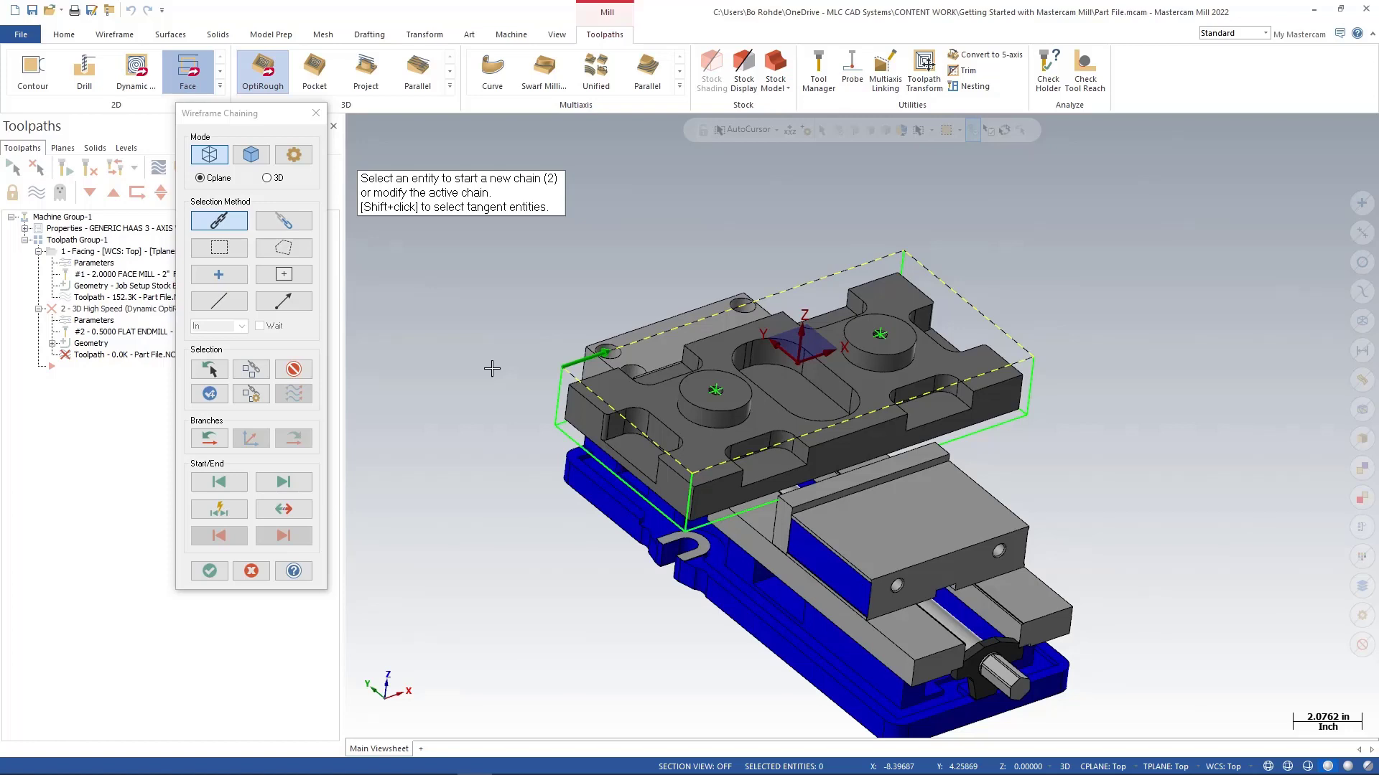
mouse_move(481, 369)
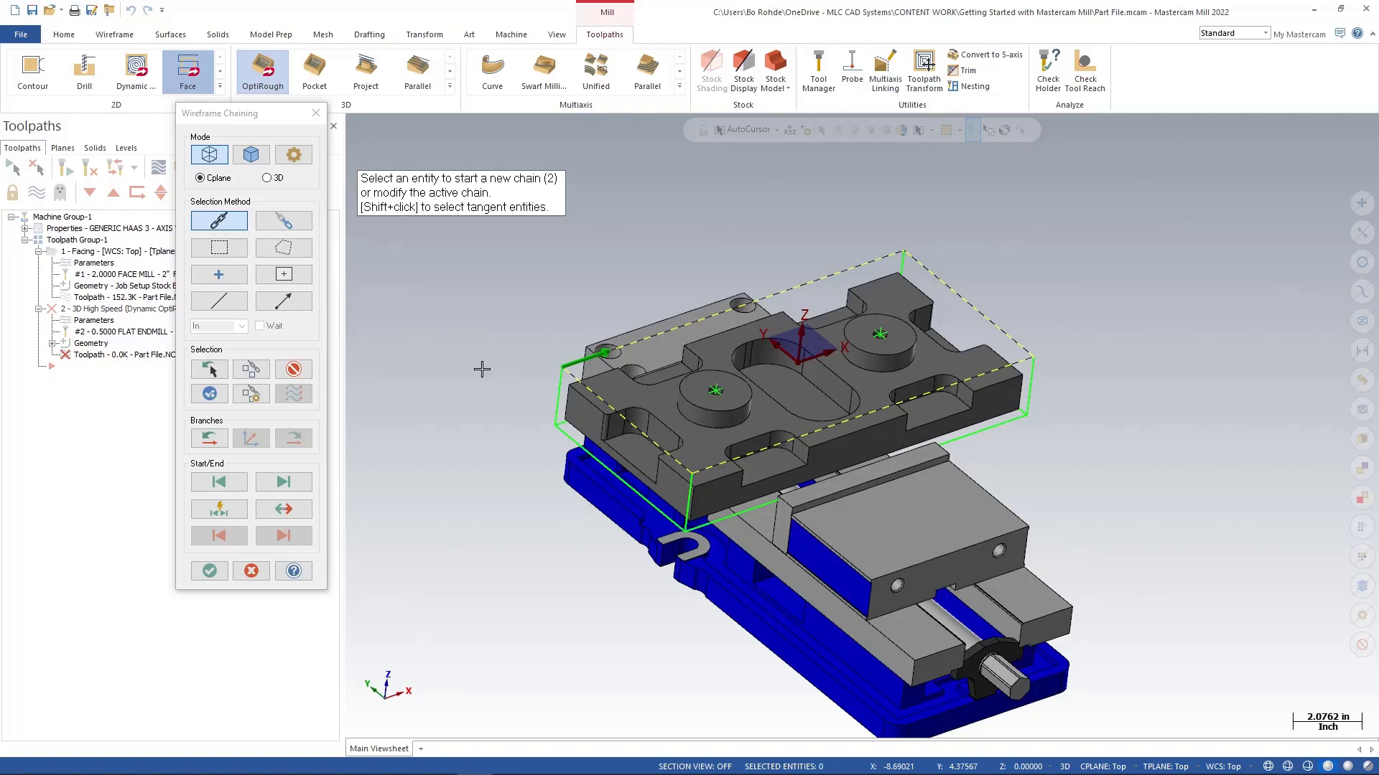
mouse_move(460, 407)
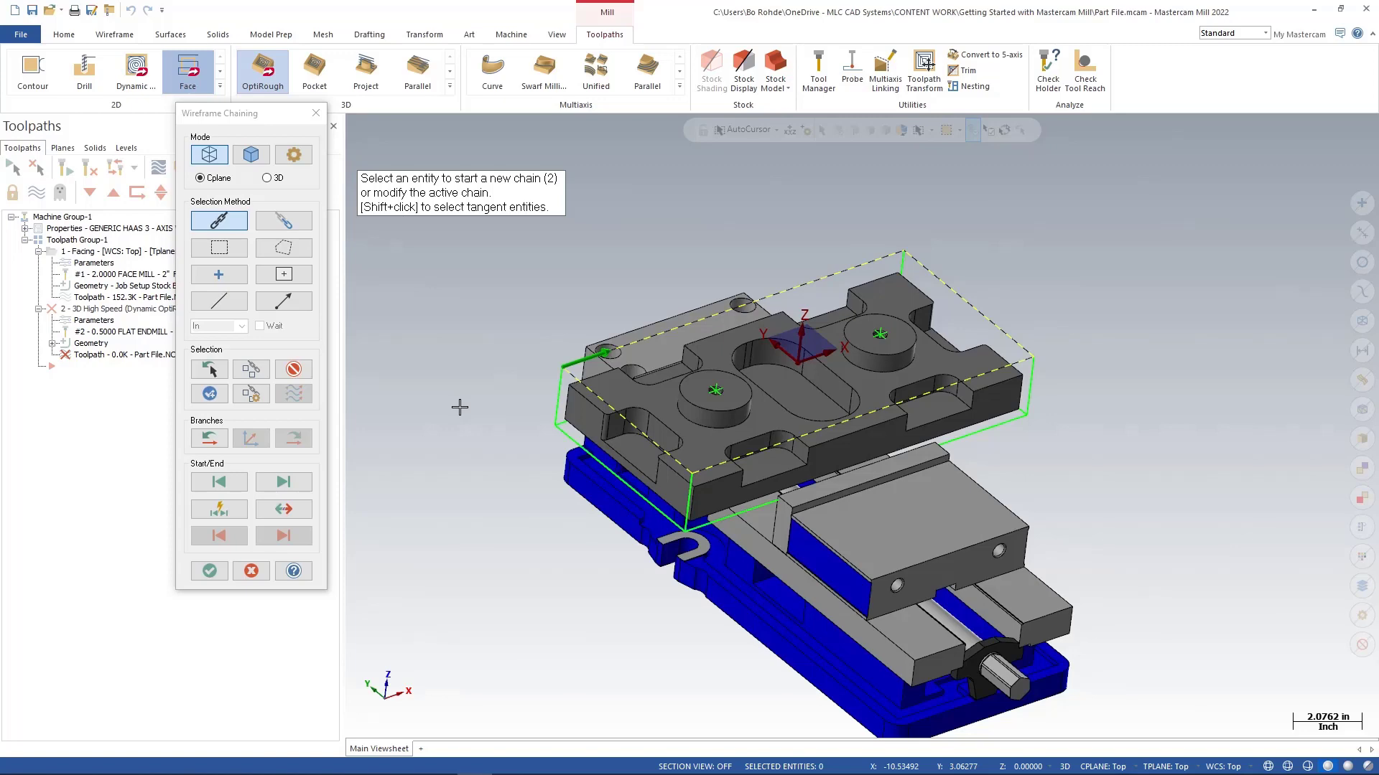
click(209, 571)
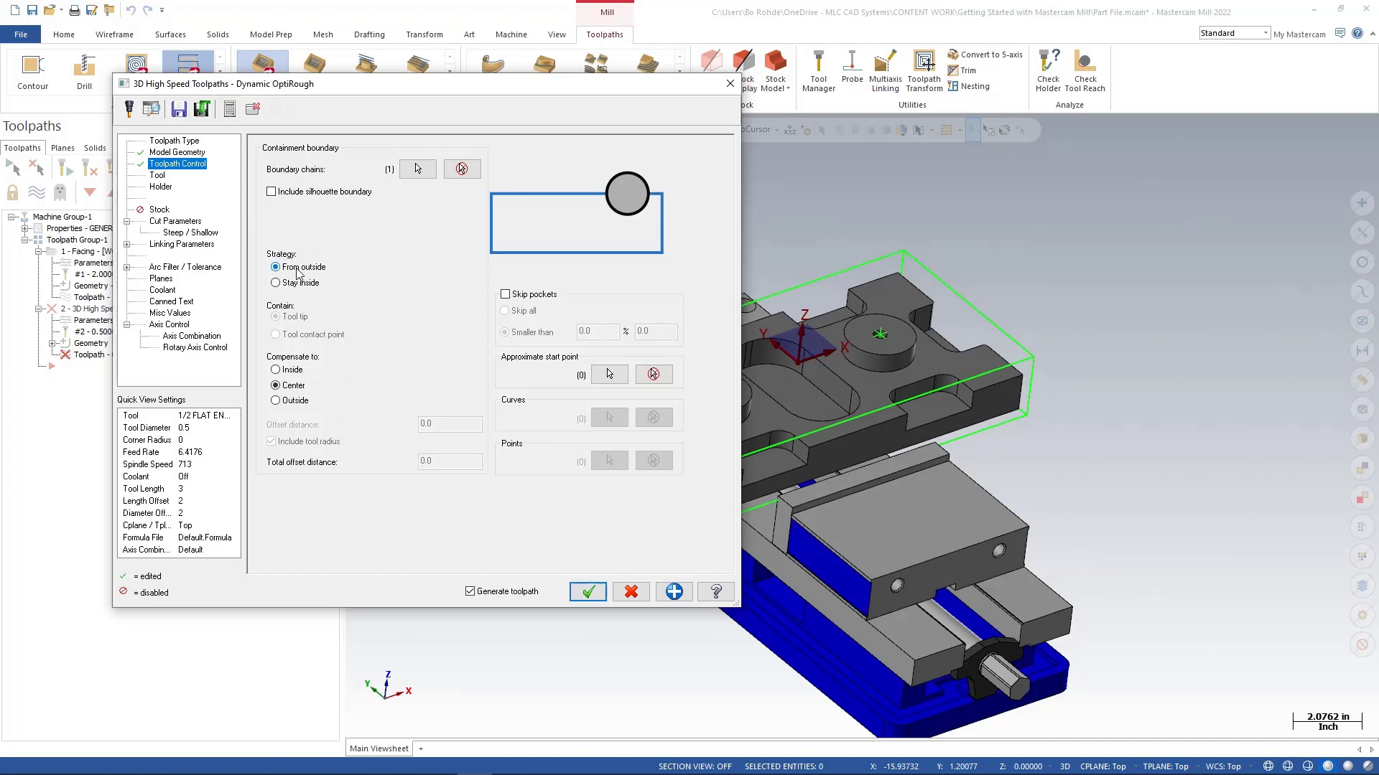
mouse_move(301, 277)
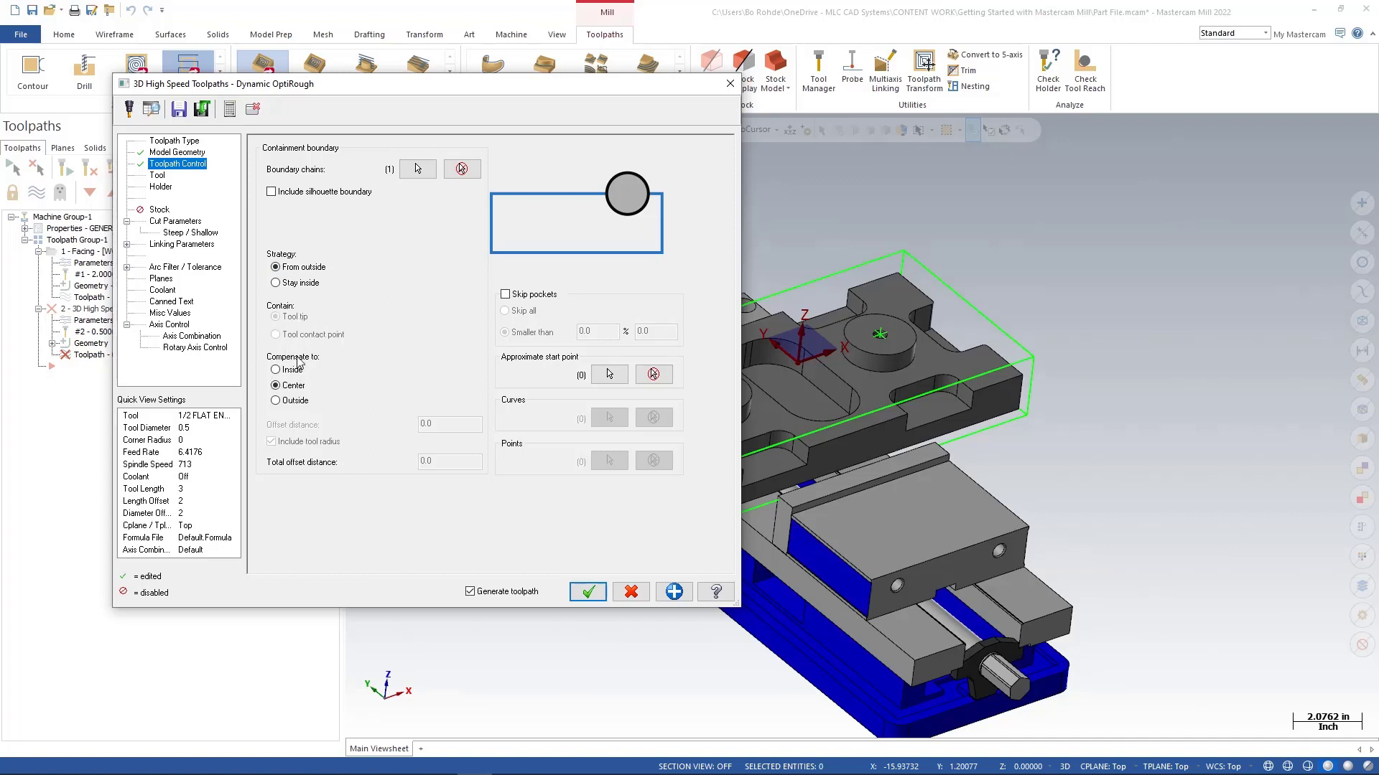
Set boundary compensation to Outside, including tool radius for a 0.25 offset
click(275, 370)
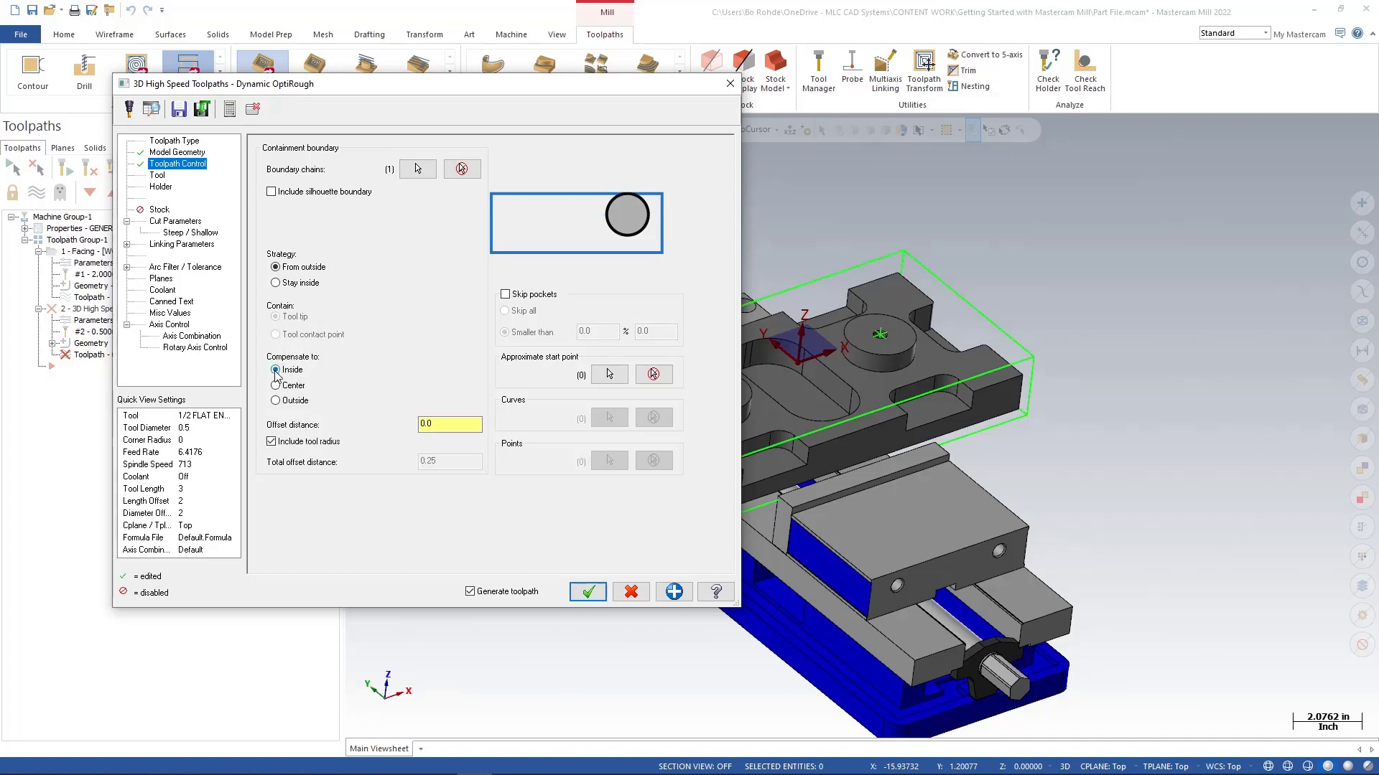
click(275, 385)
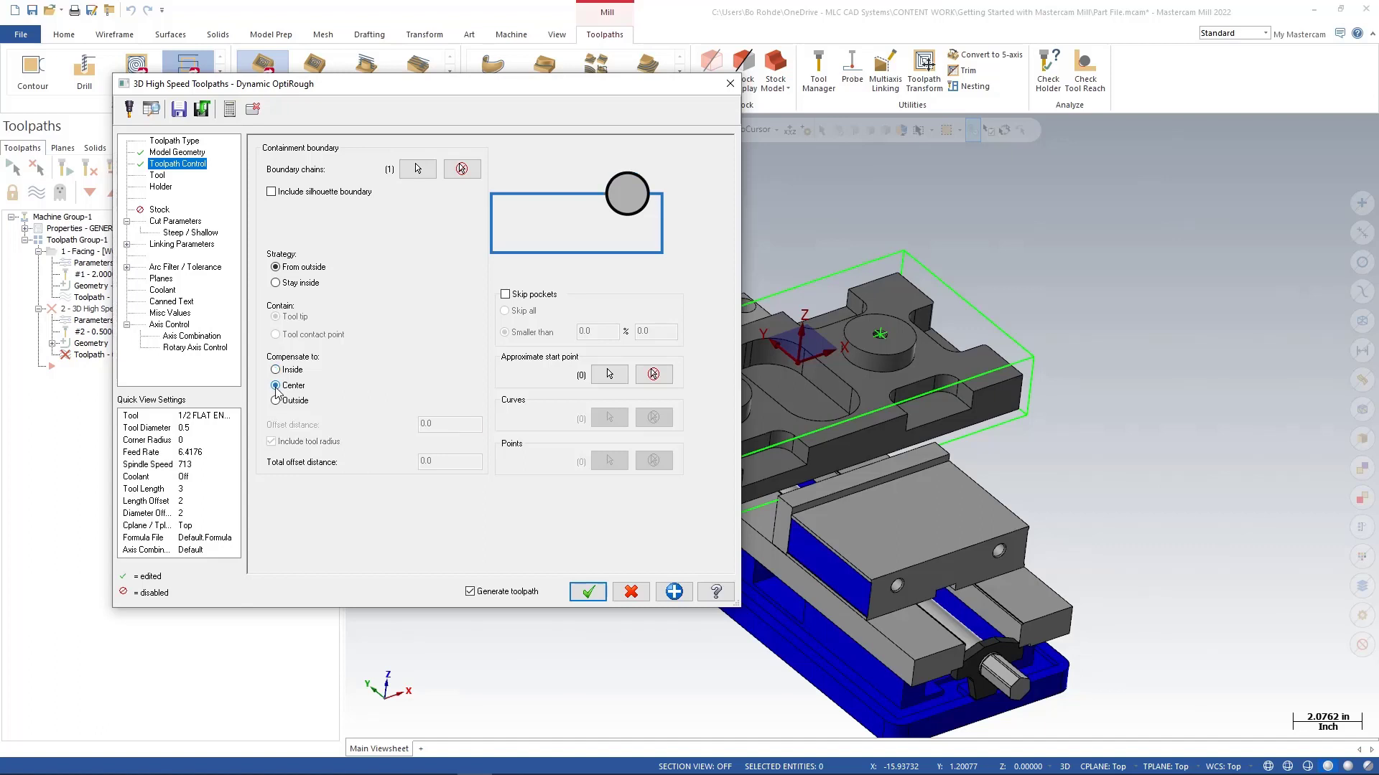
click(275, 400)
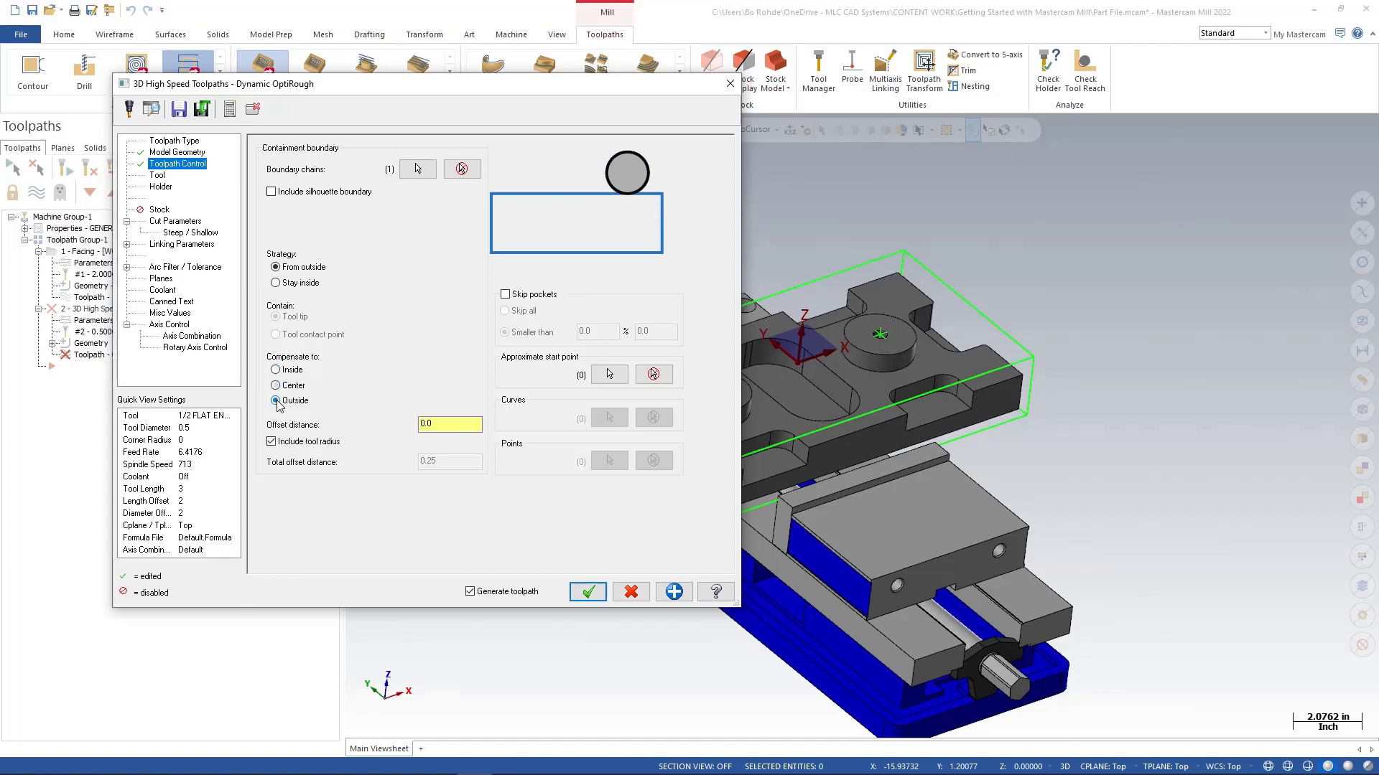
mouse_move(287, 406)
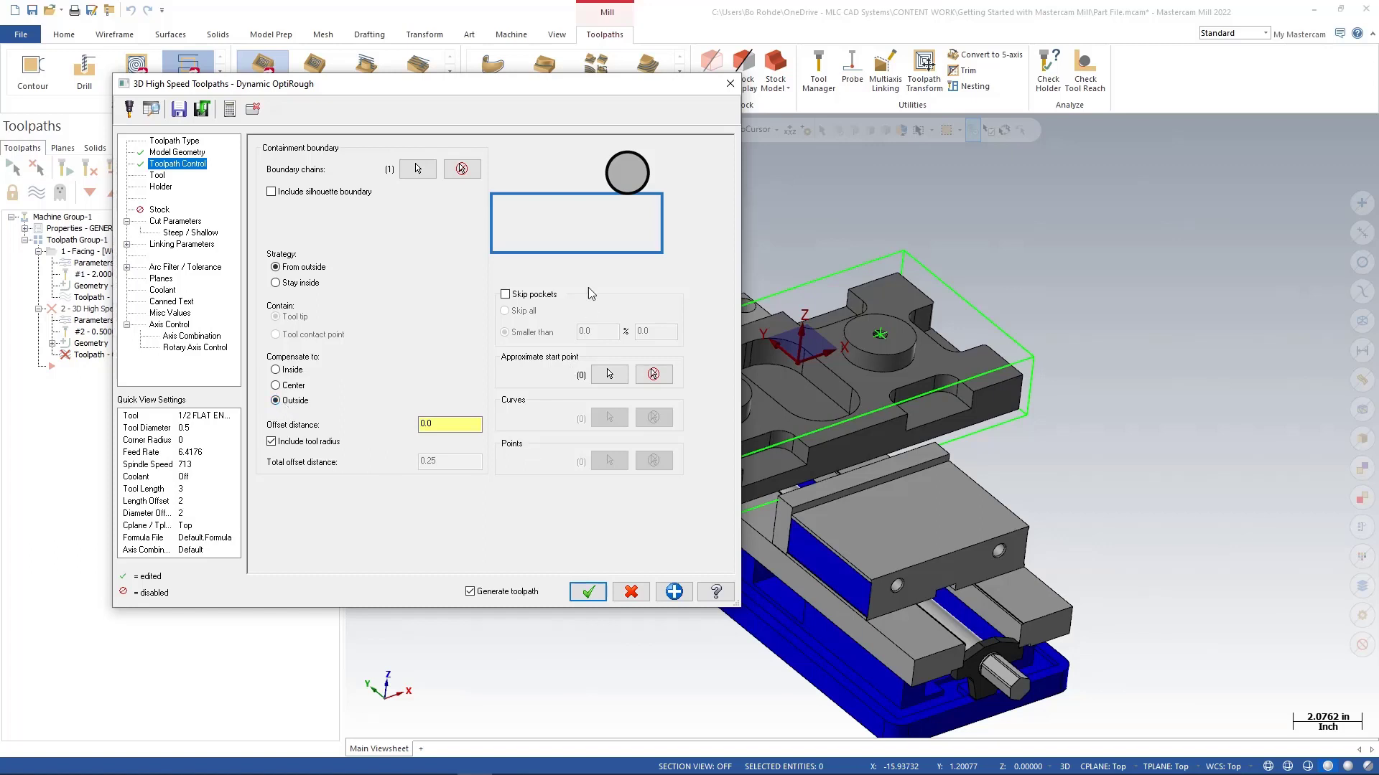
mouse_move(509, 322)
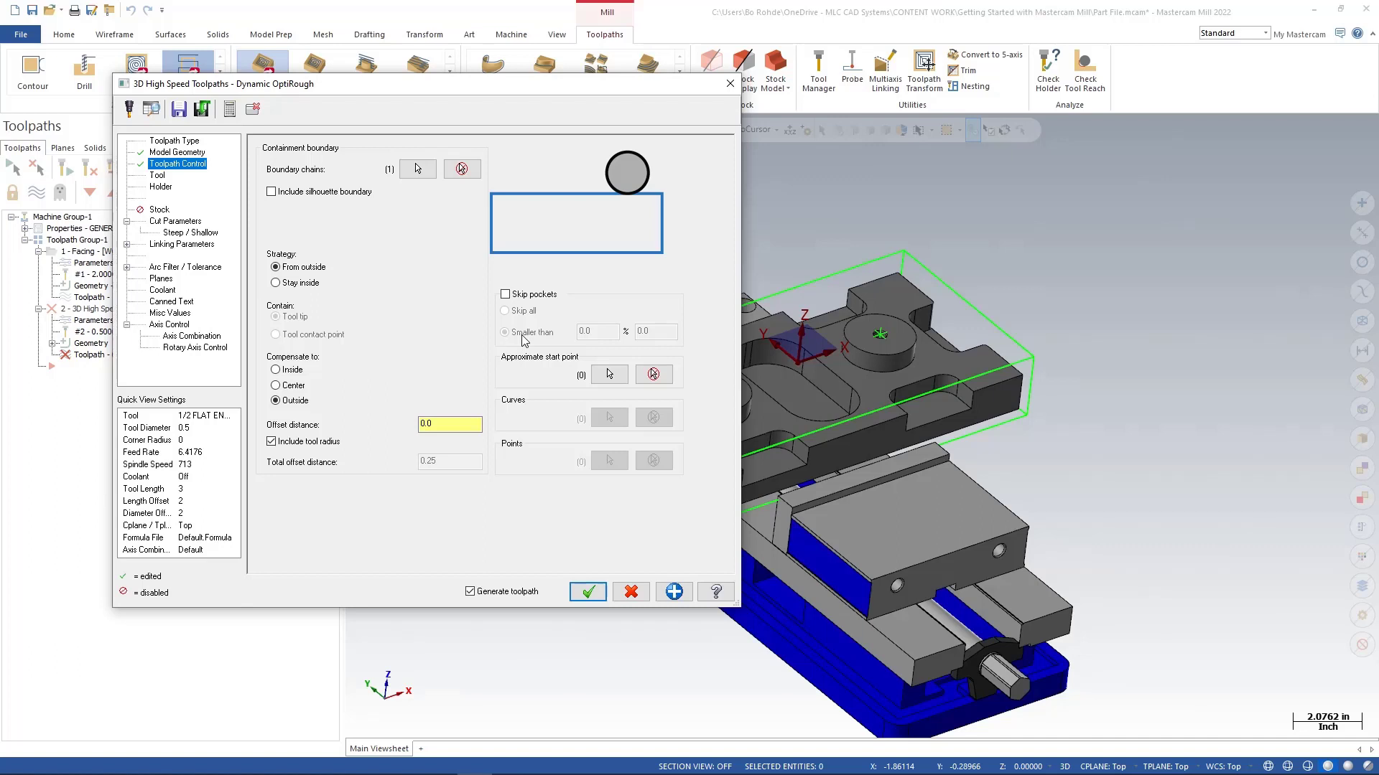
mouse_move(433, 350)
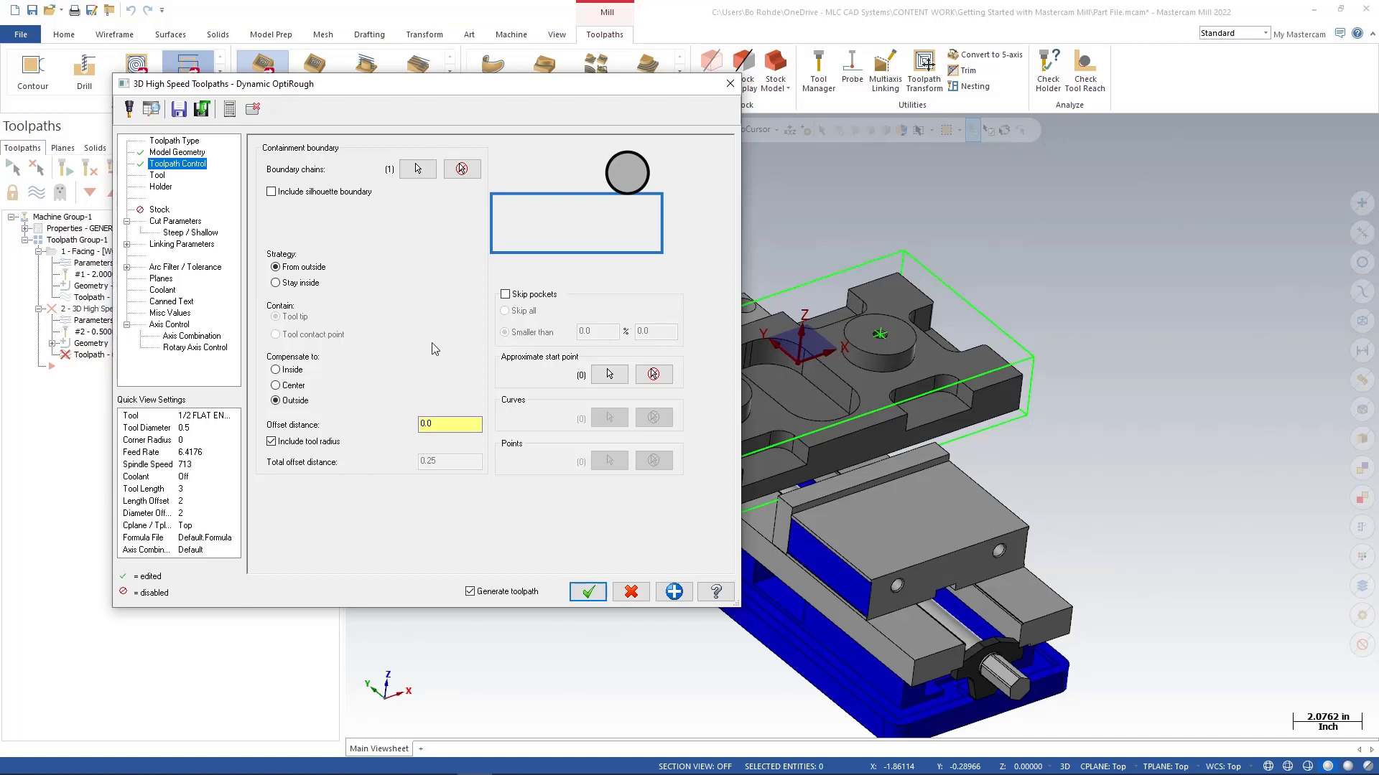
mouse_move(423, 339)
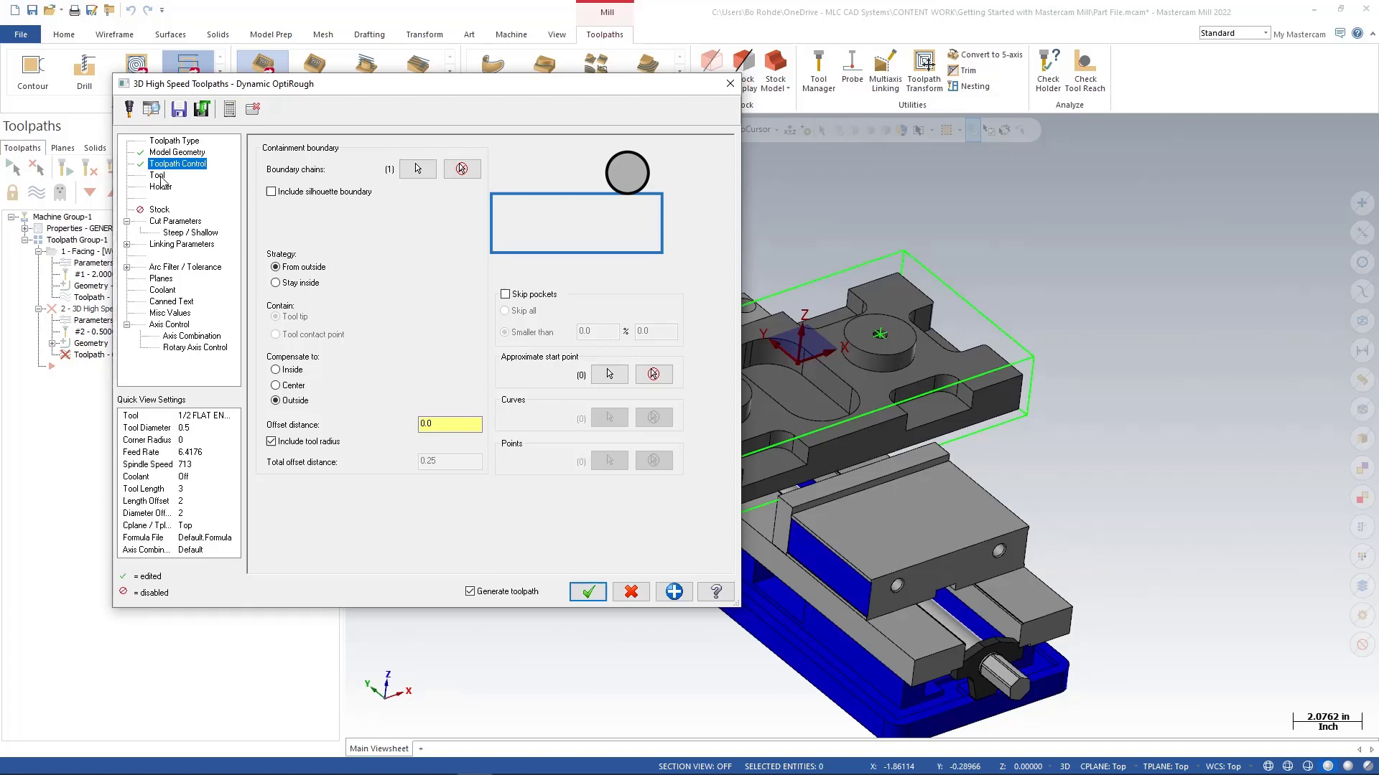
Add the comment 'ROUGH PART' to the 1/2 flat endmill tool
click(157, 176)
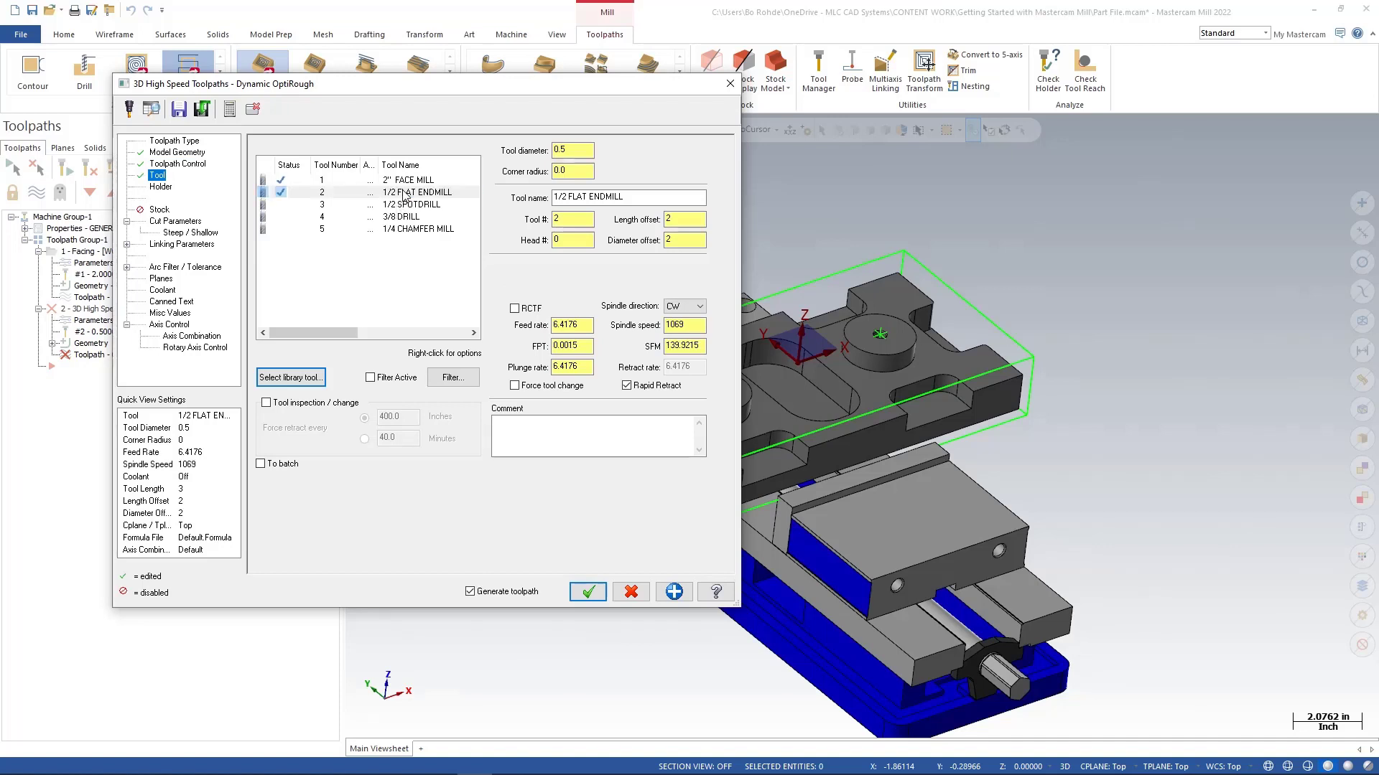
mouse_move(231, 222)
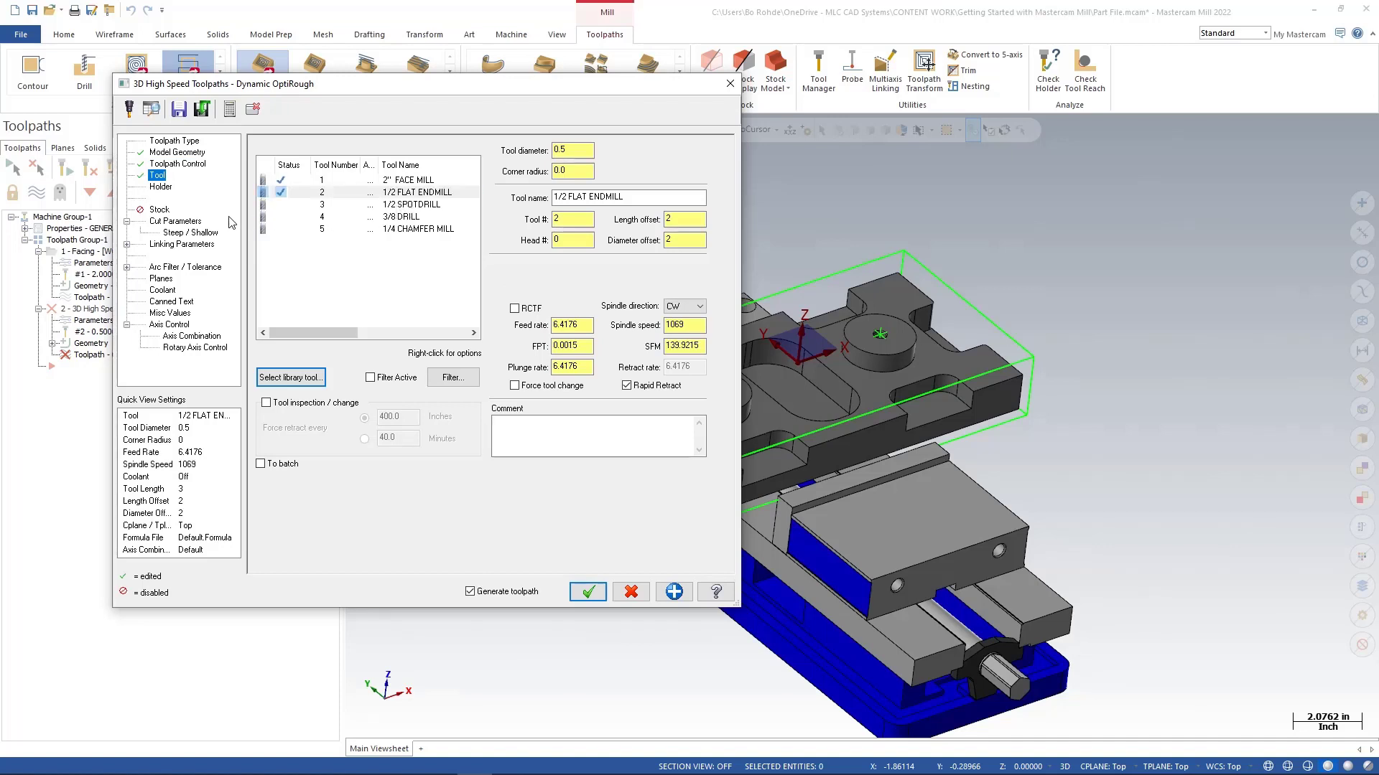
click(593, 435)
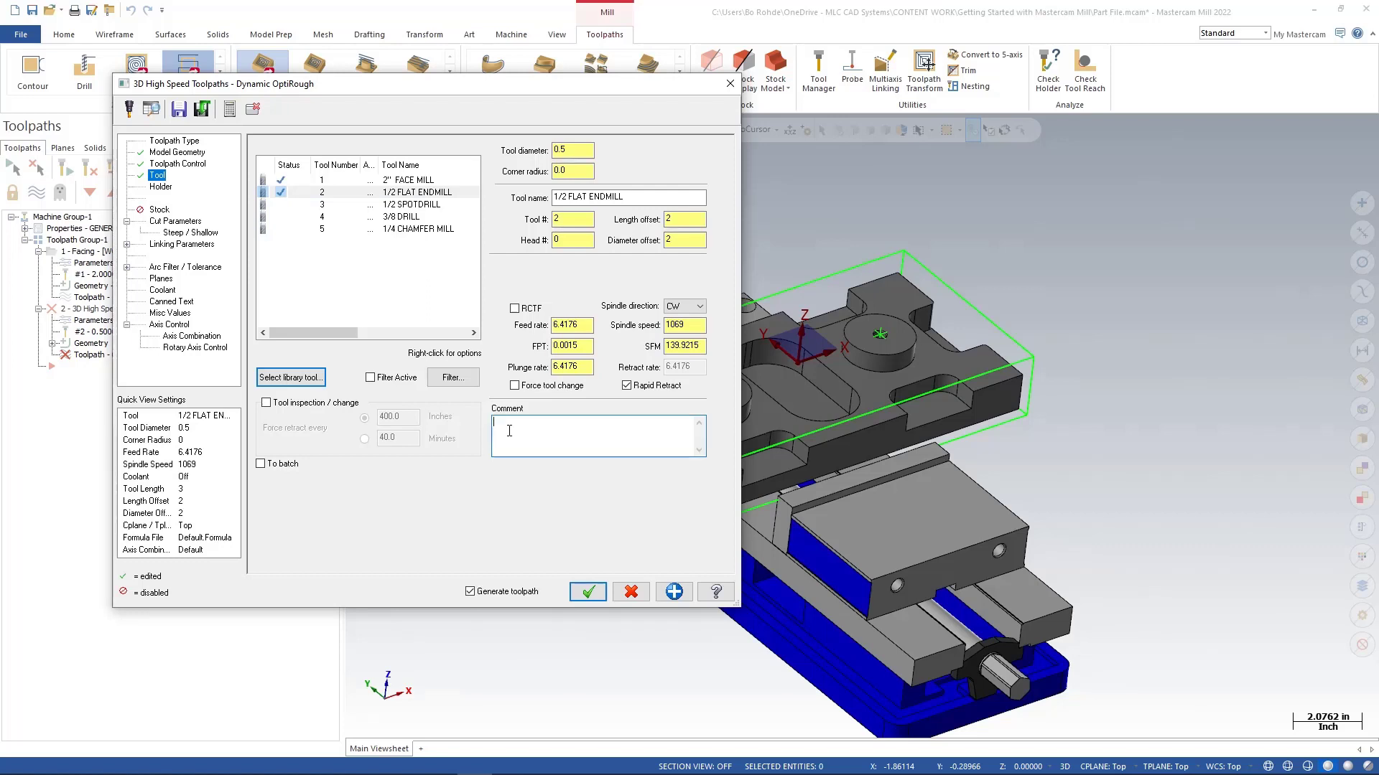
text(ROUGH PART)
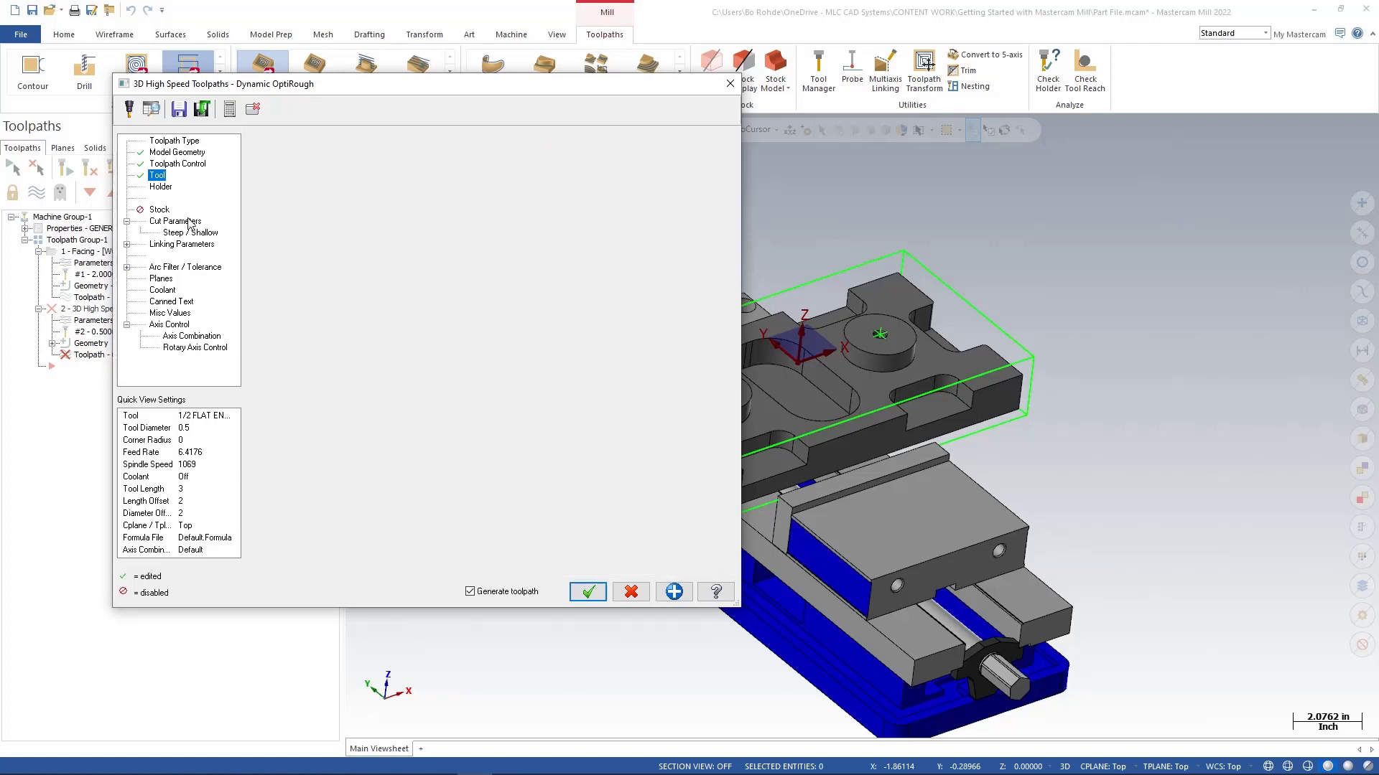
click(174, 221)
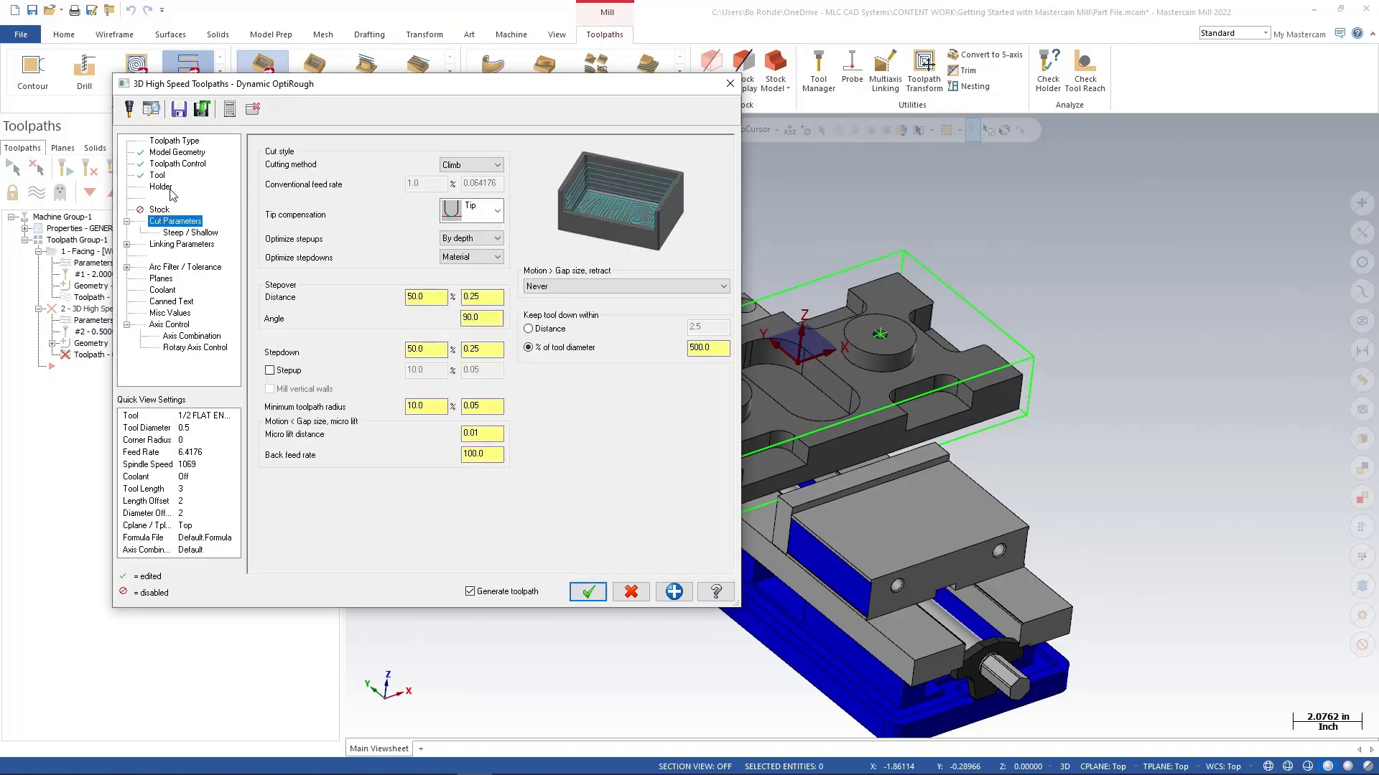
Assign the B4E5-0500 holder to the endmill
click(159, 186)
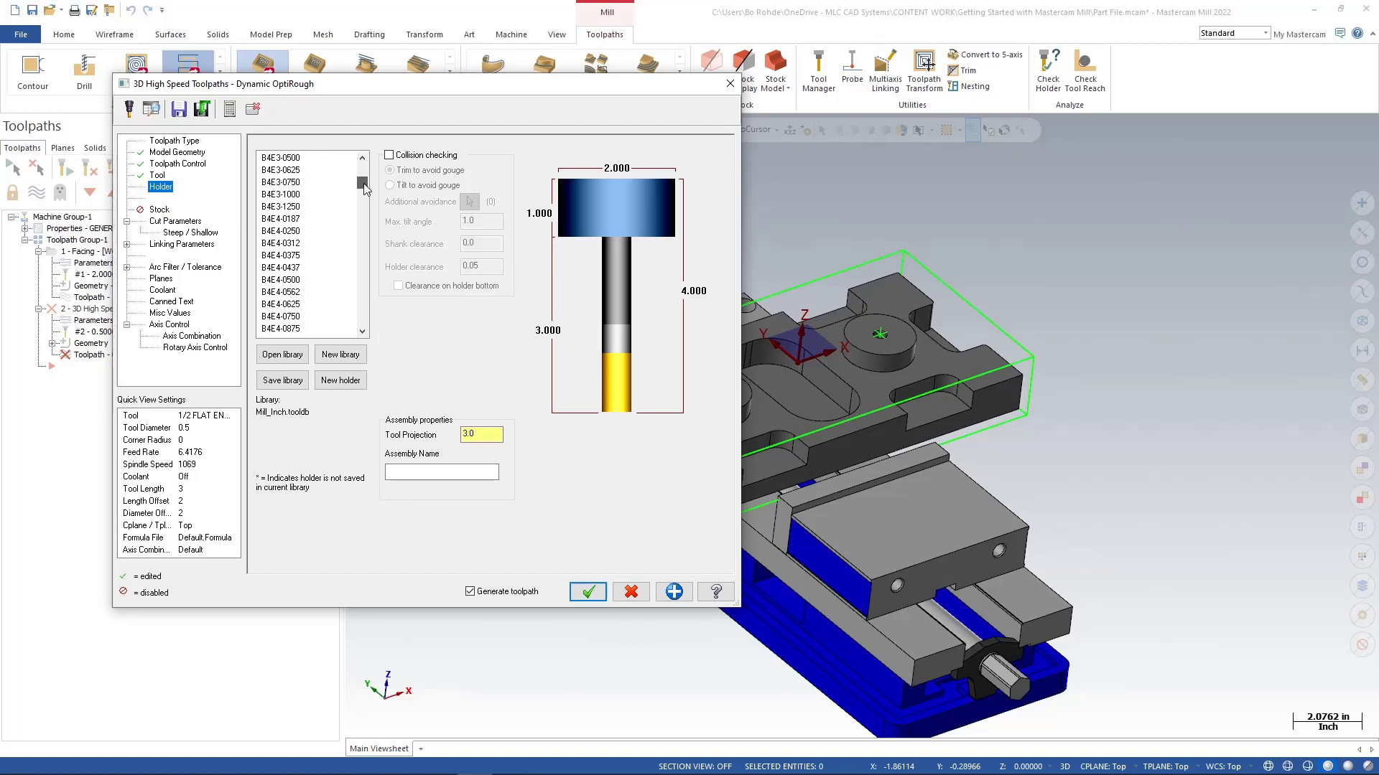
scroll(down, 3)
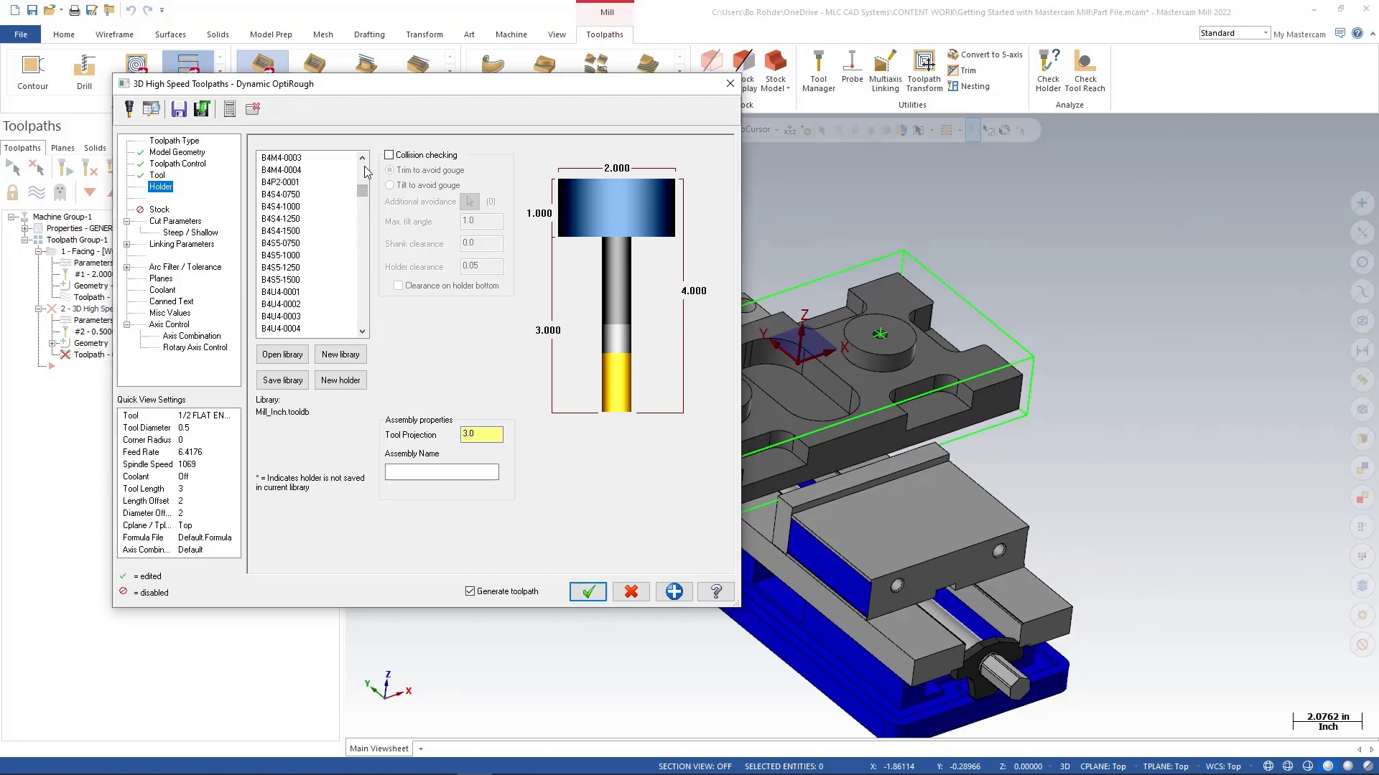
click(365, 159)
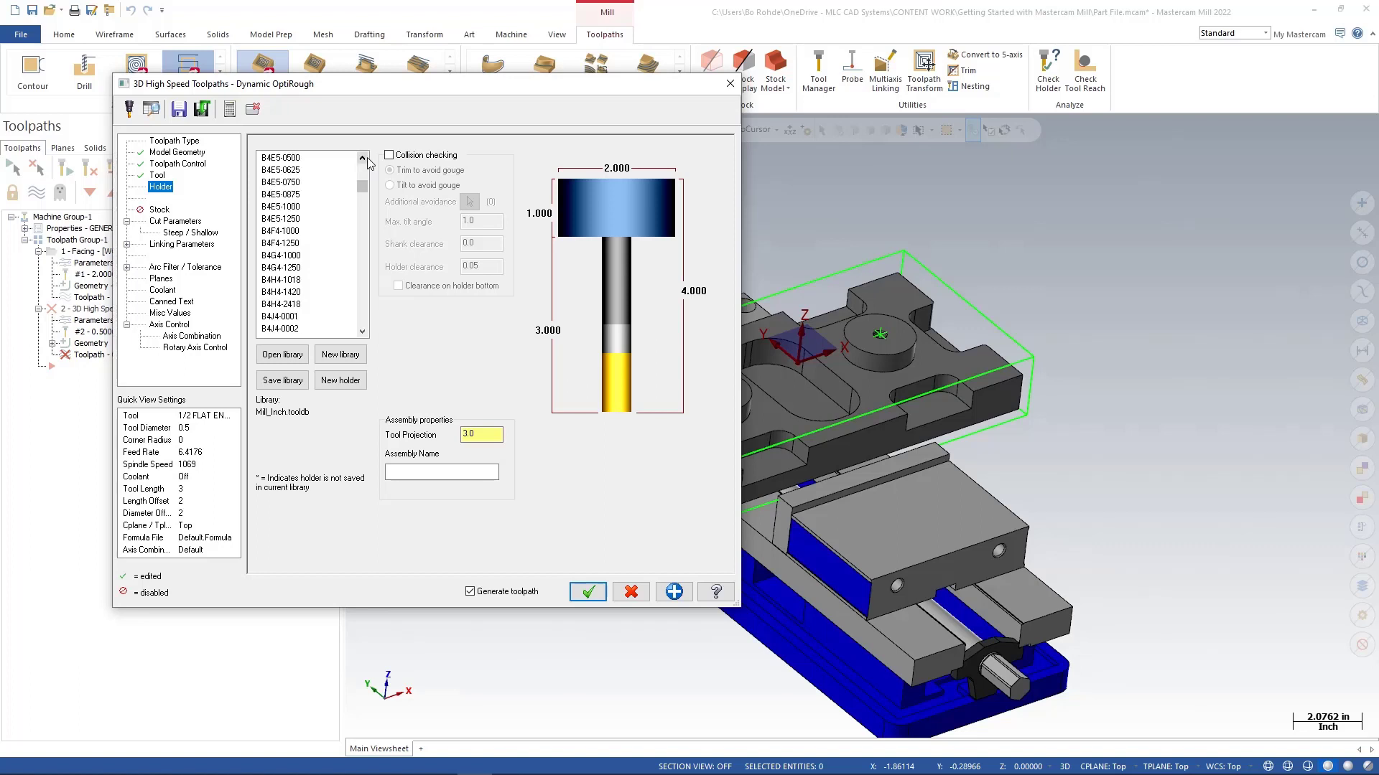
click(280, 158)
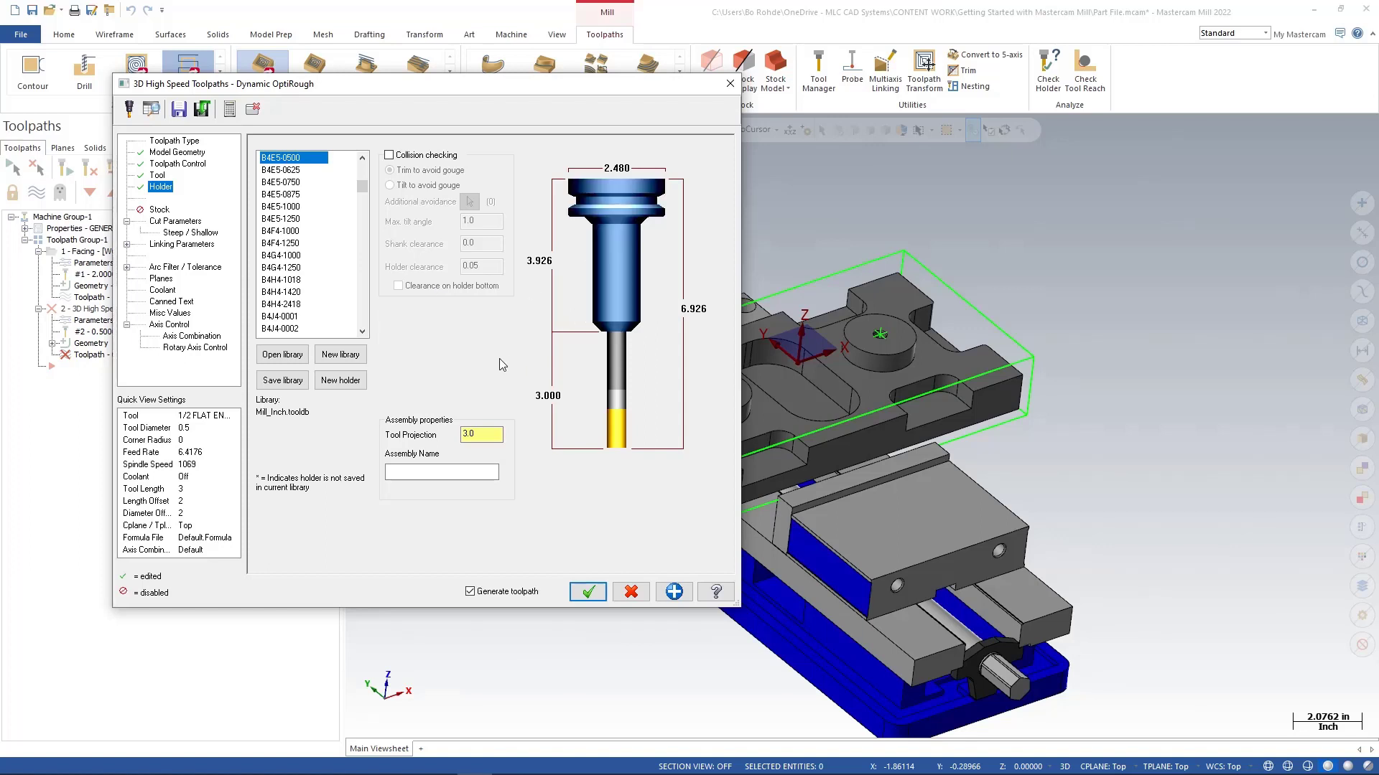
mouse_move(612, 356)
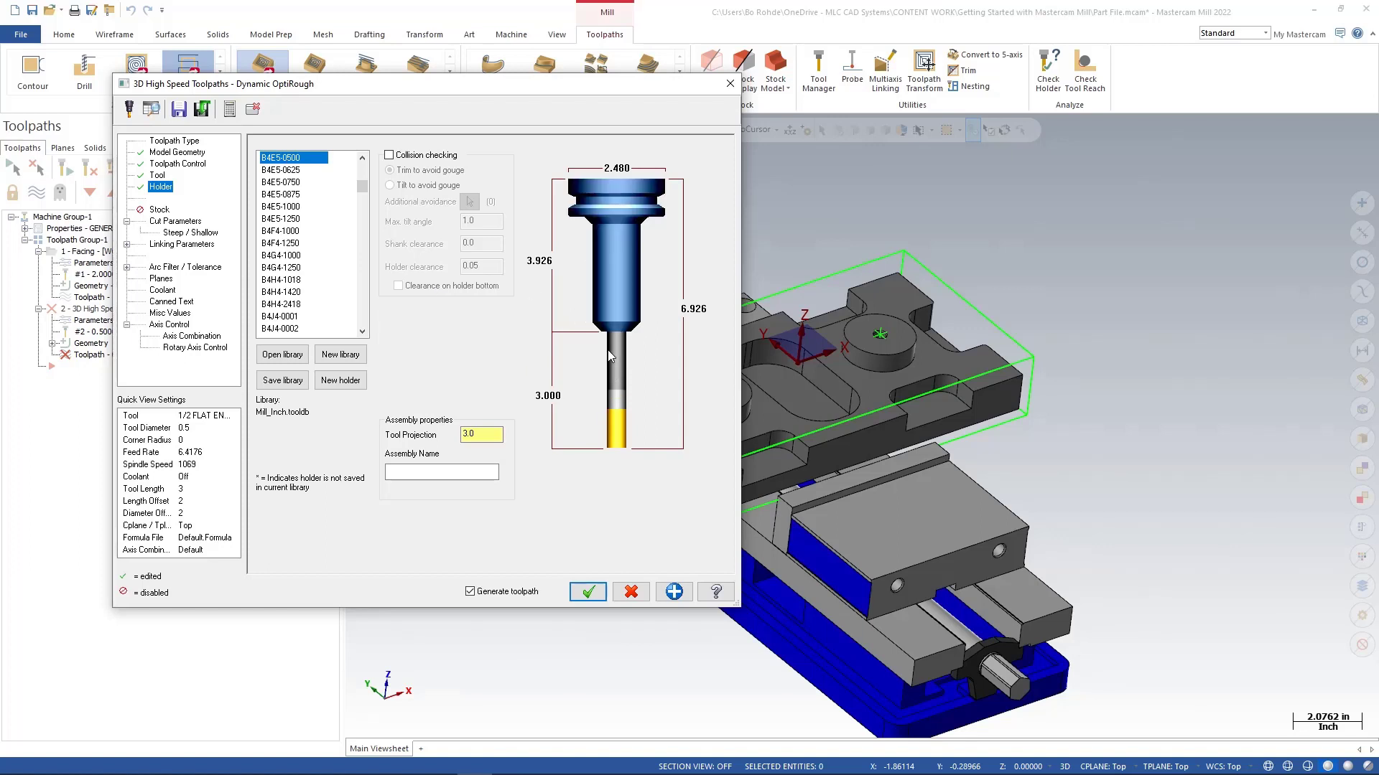
Reduce the tool projection from 3.0 to 2.0
click(481, 434)
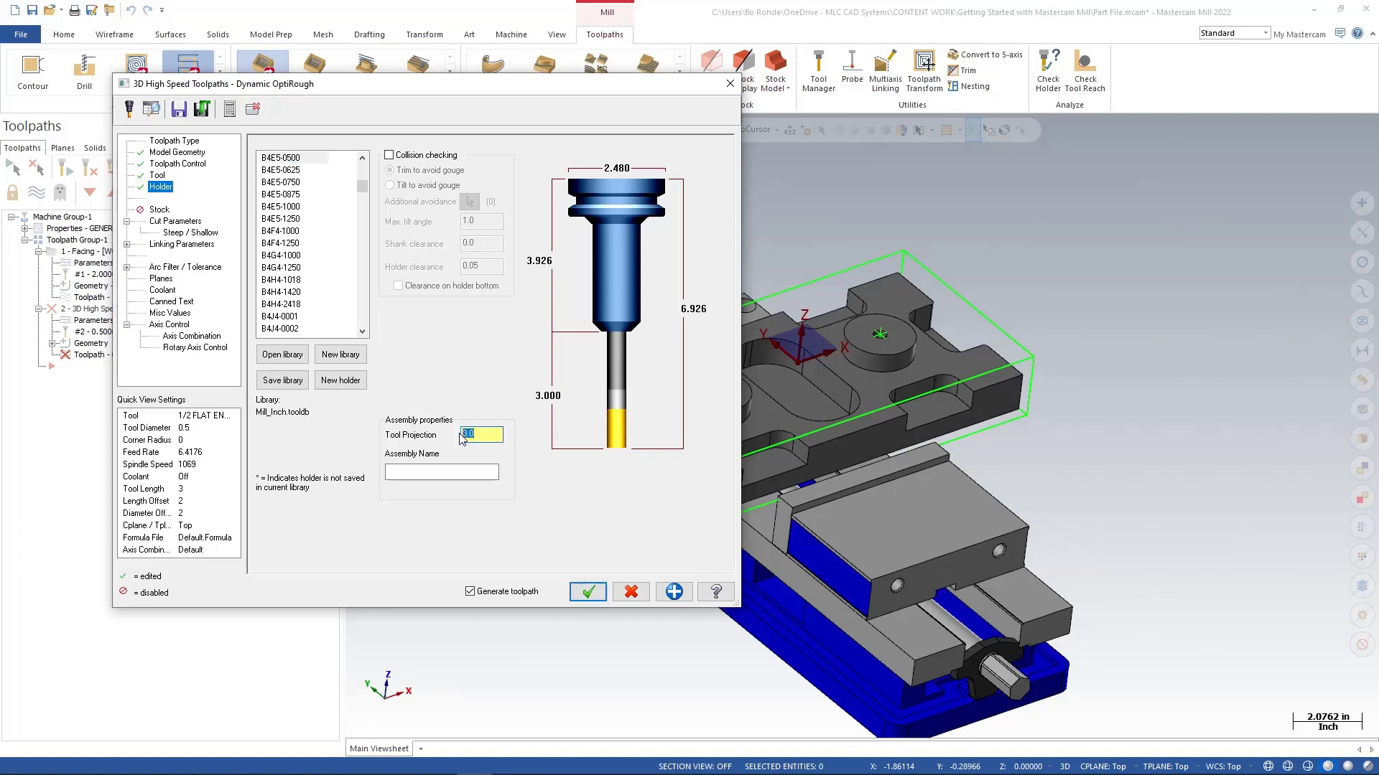
mouse_move(490, 389)
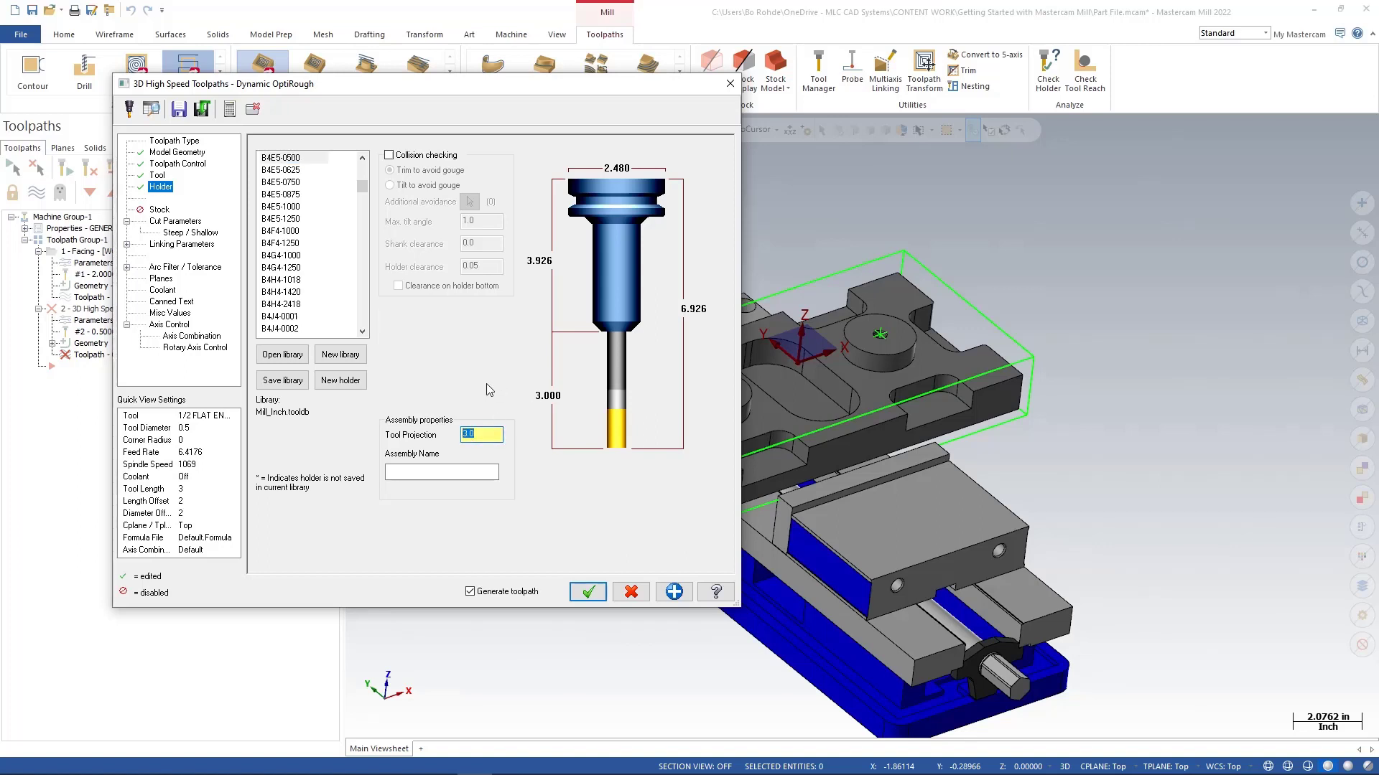
text(2)
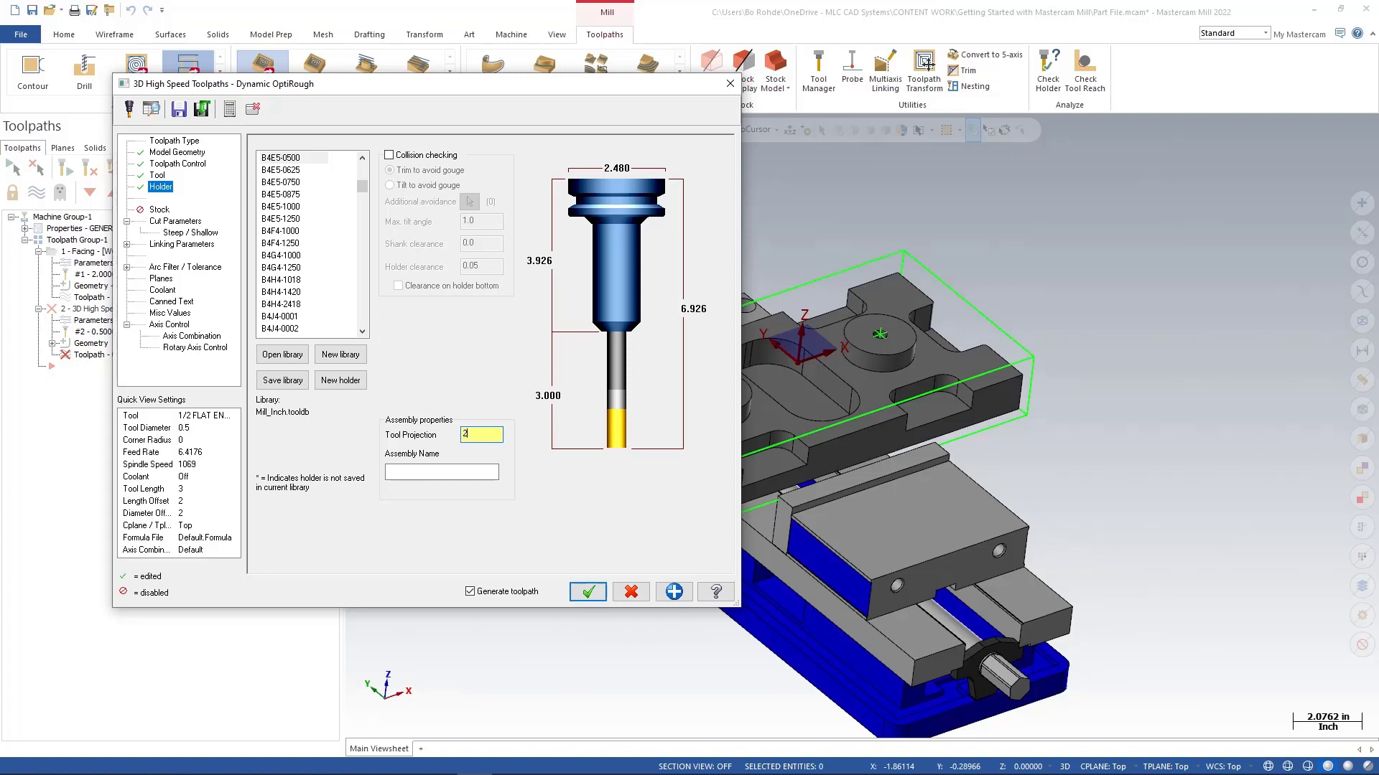
text(2.0)
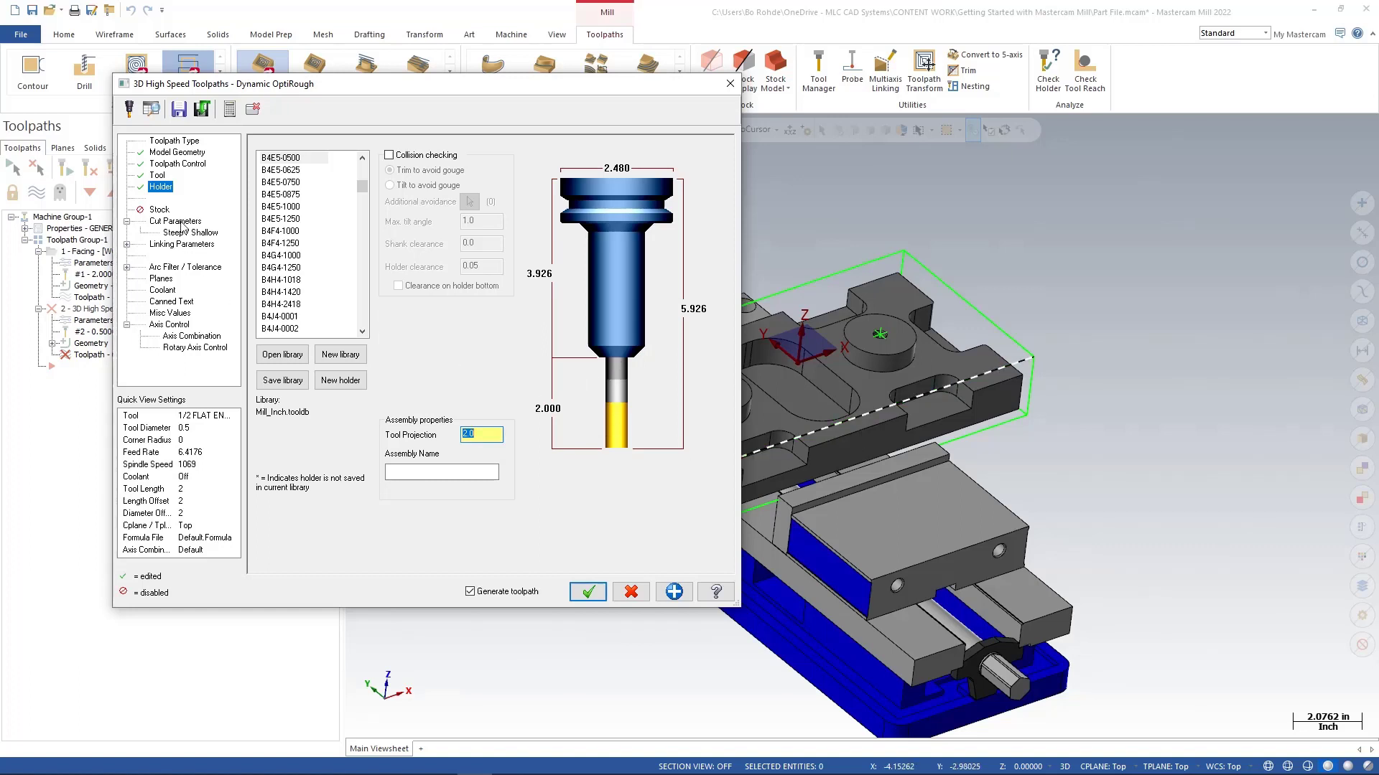
Set stepover to 15% (0.075) and stepdown to 100% (0.5), keeping gap retract Never
click(173, 220)
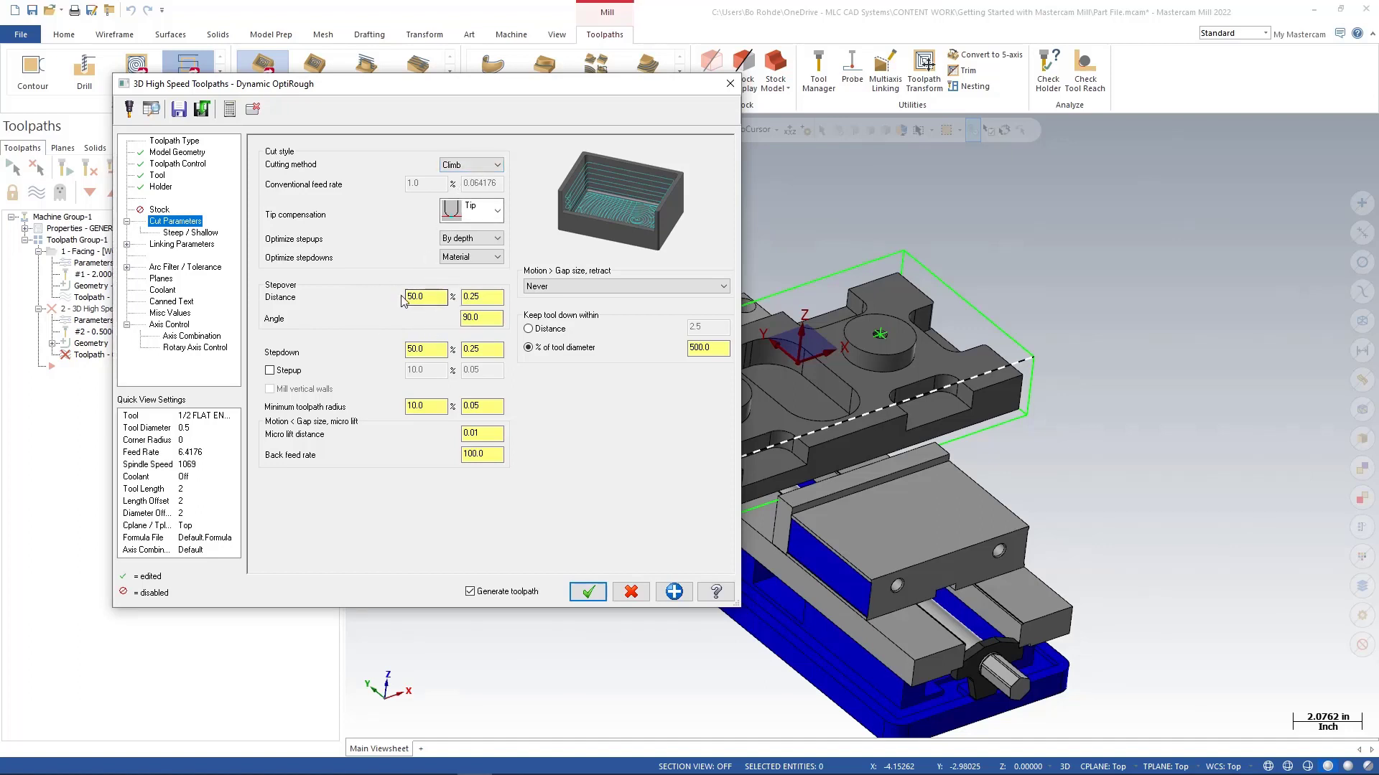
click(424, 297)
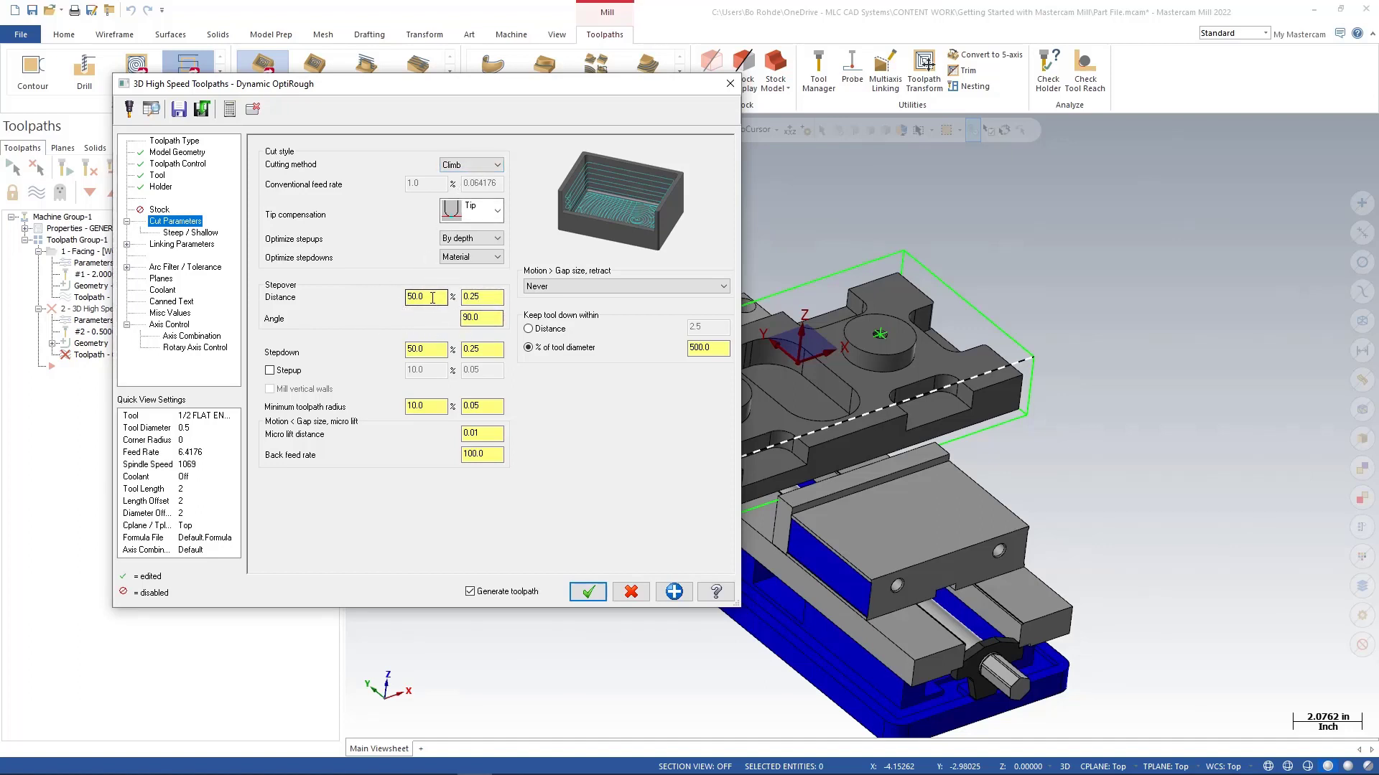
click(426, 296)
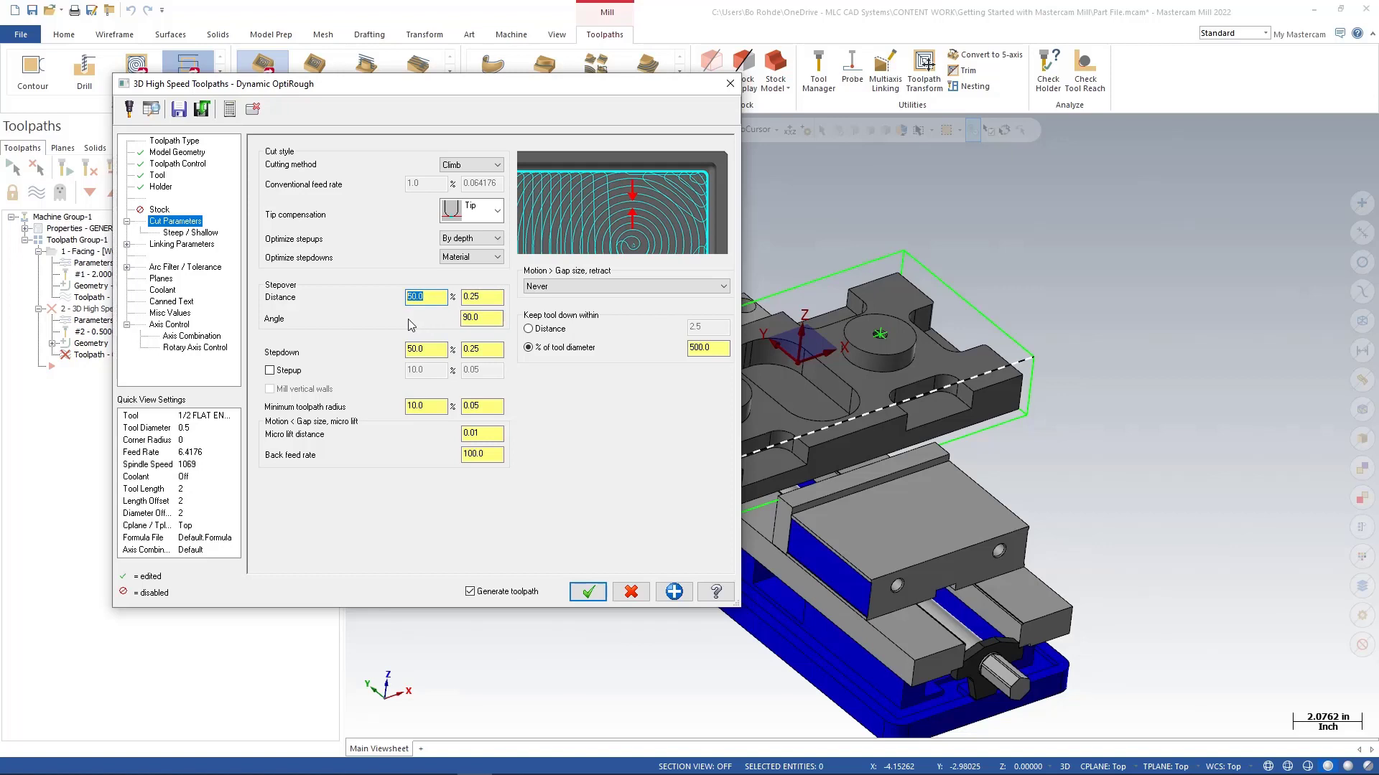
text(15)
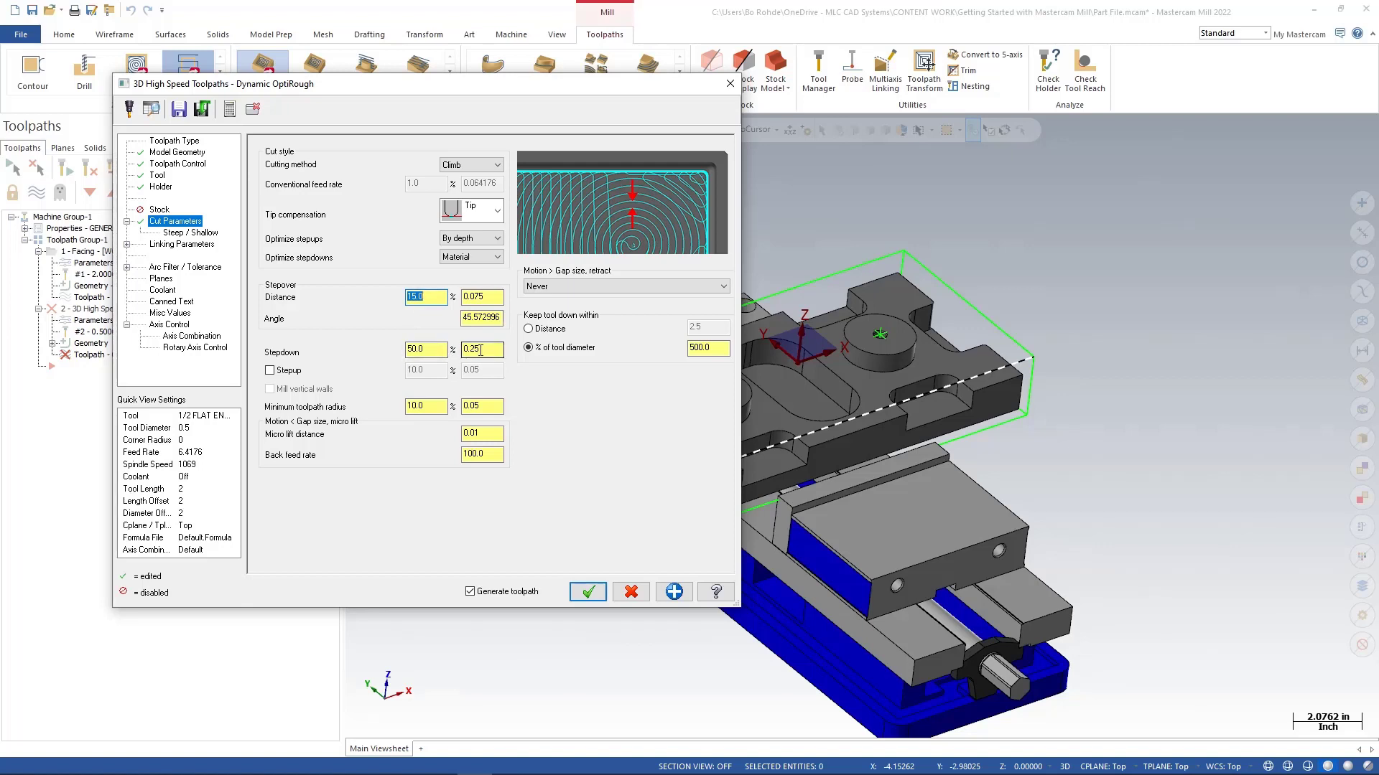
click(481, 350)
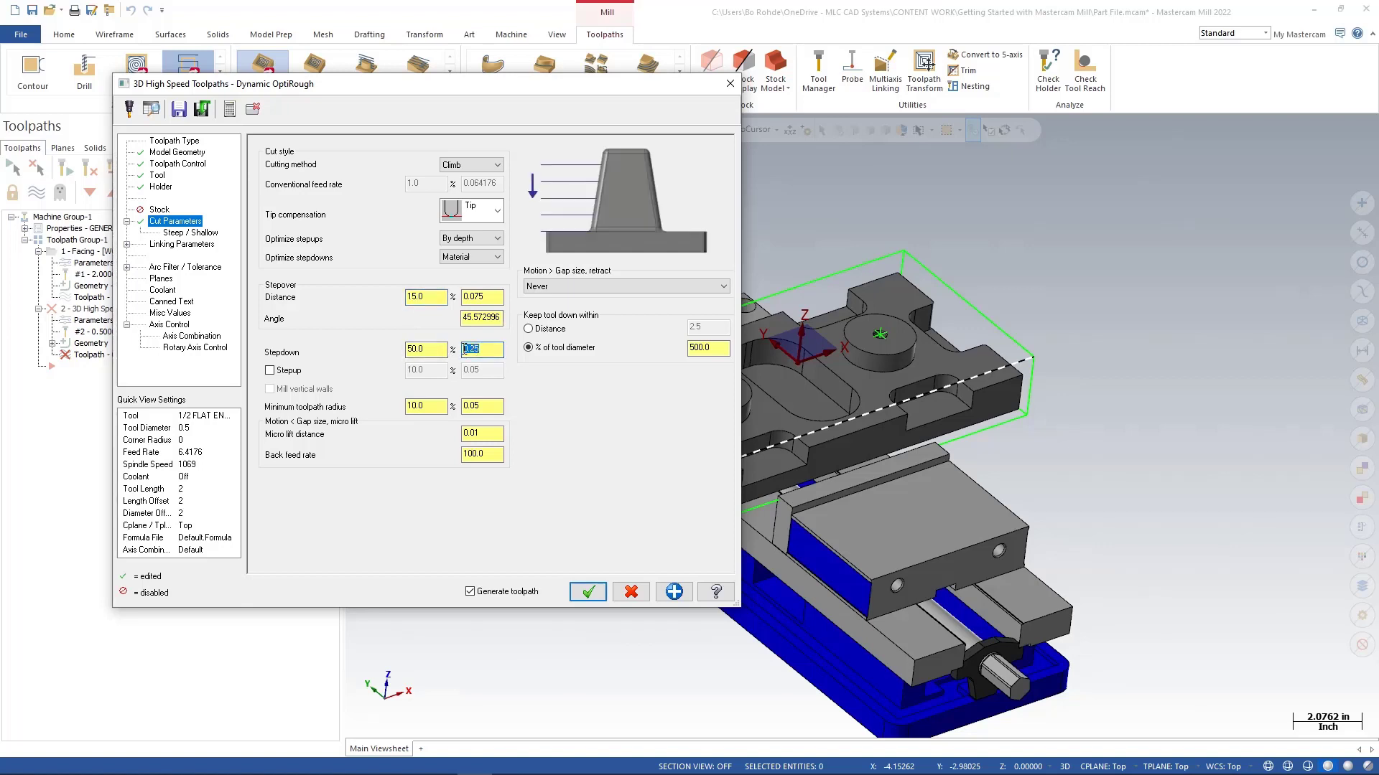
text(100.0)
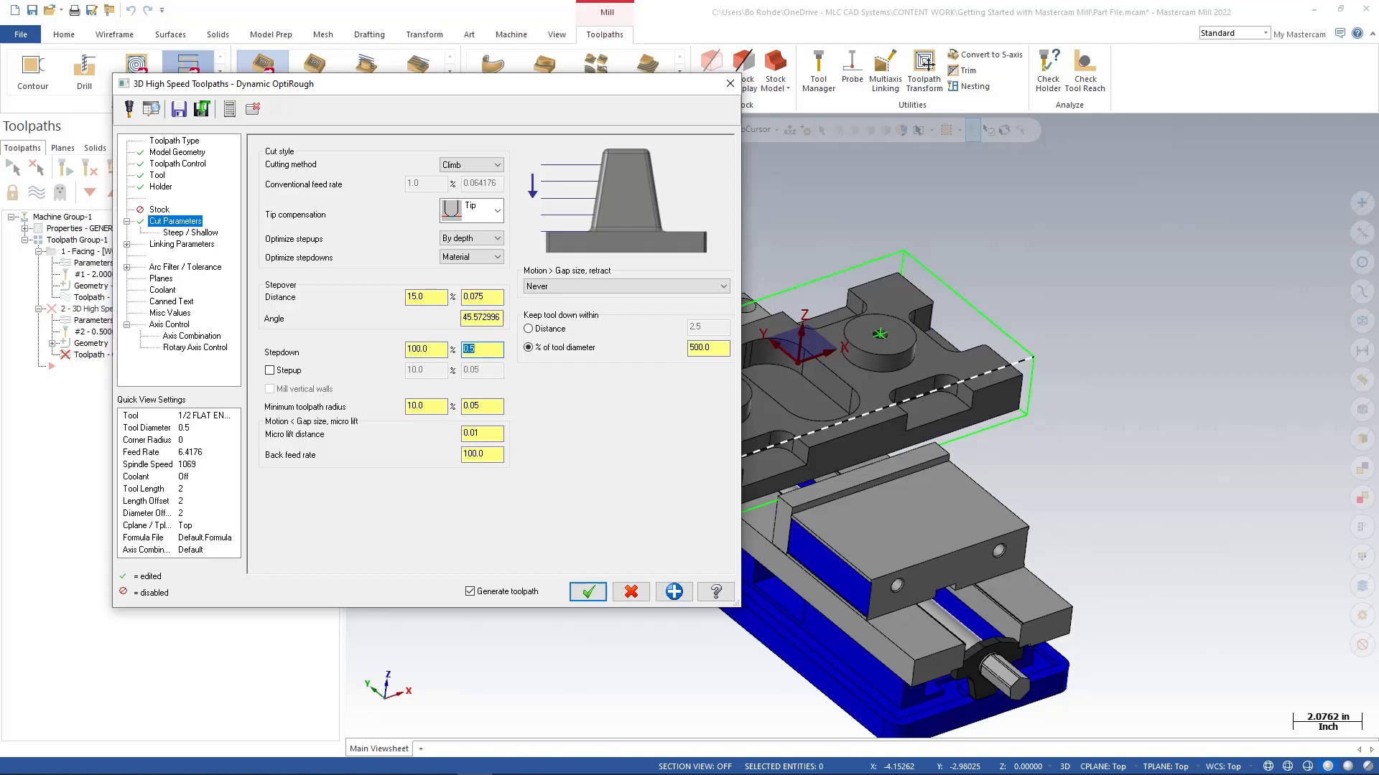
mouse_move(304, 427)
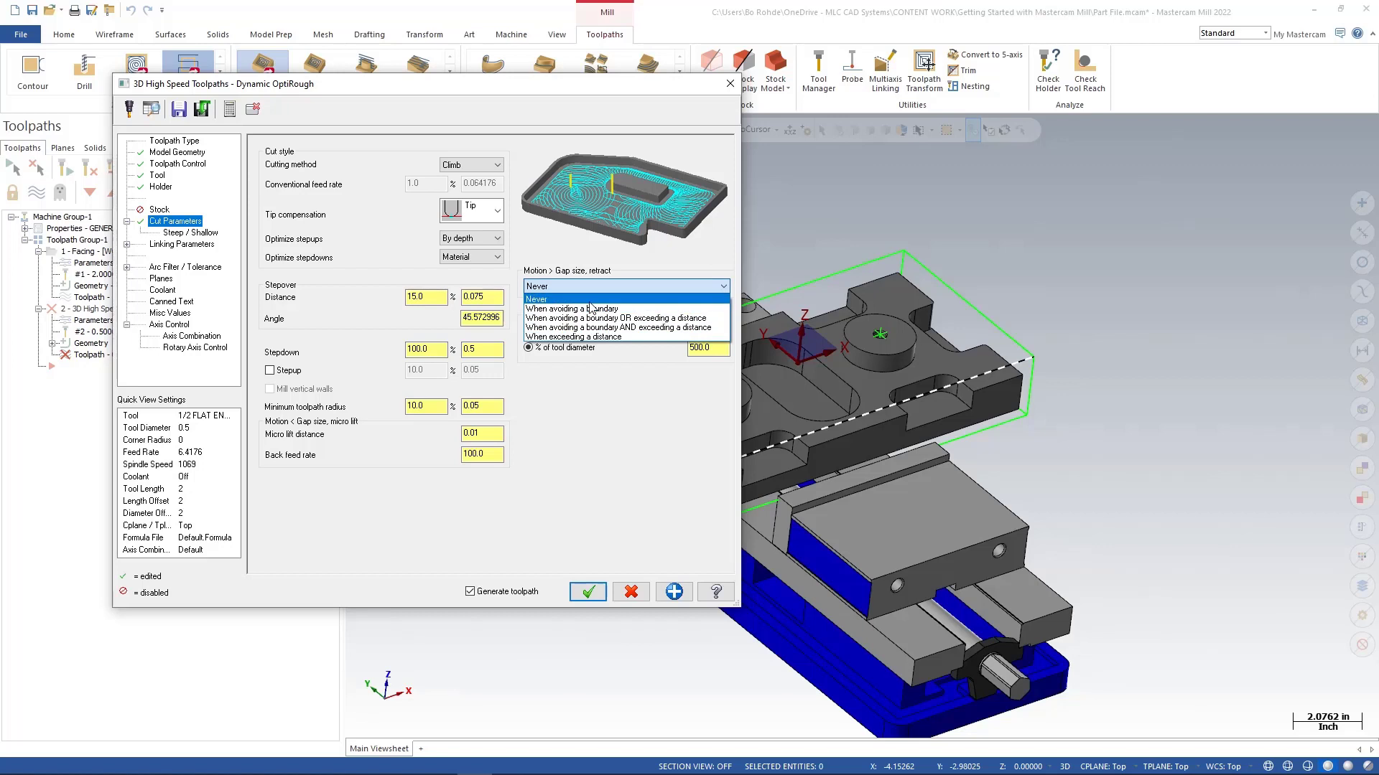
click(536, 298)
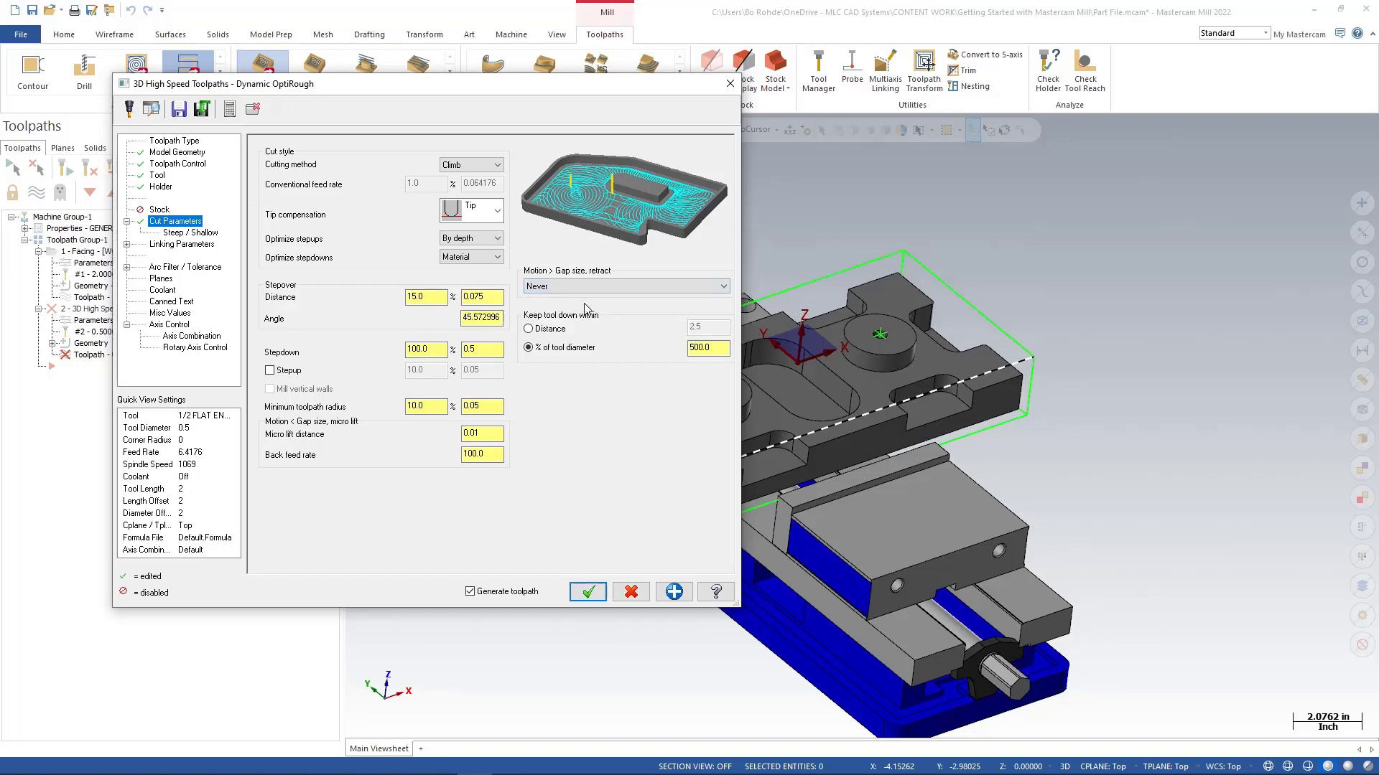
mouse_move(387, 381)
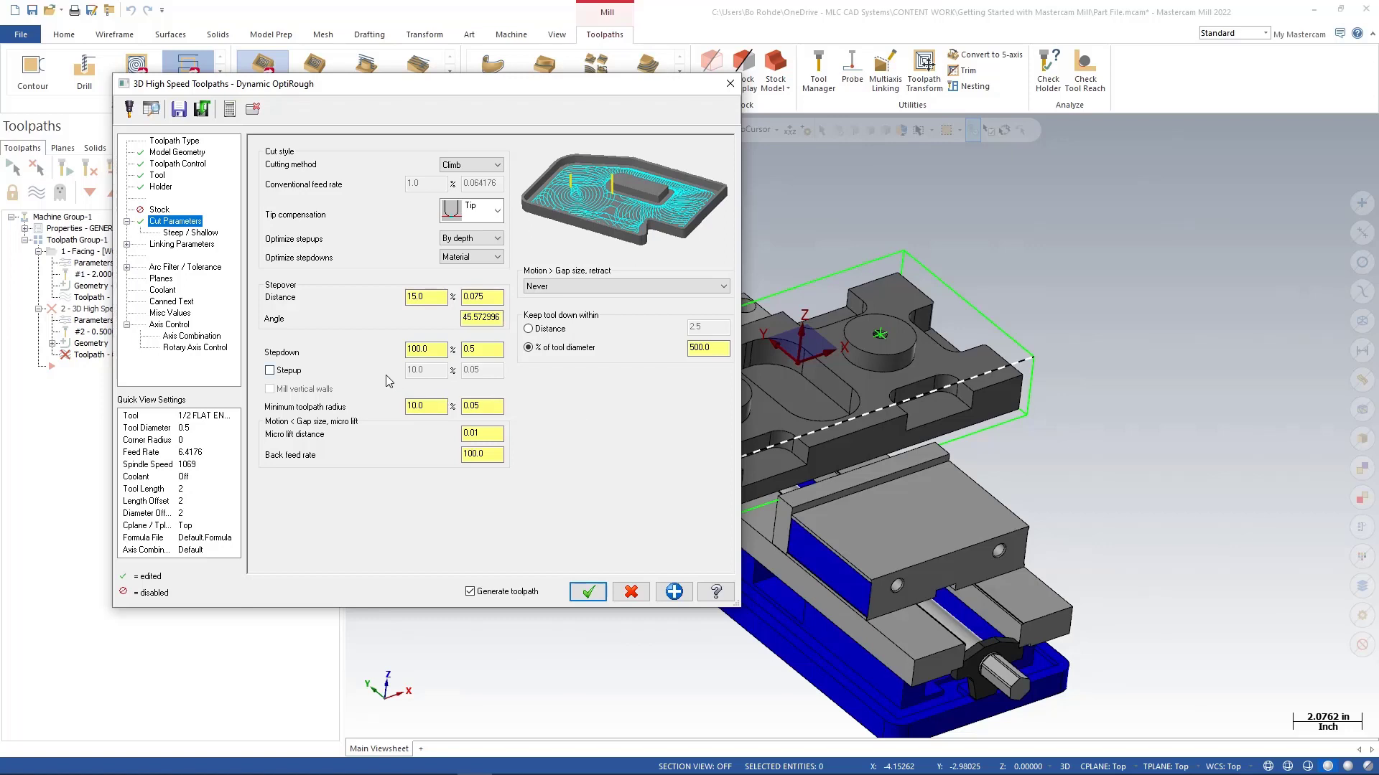
mouse_move(192, 249)
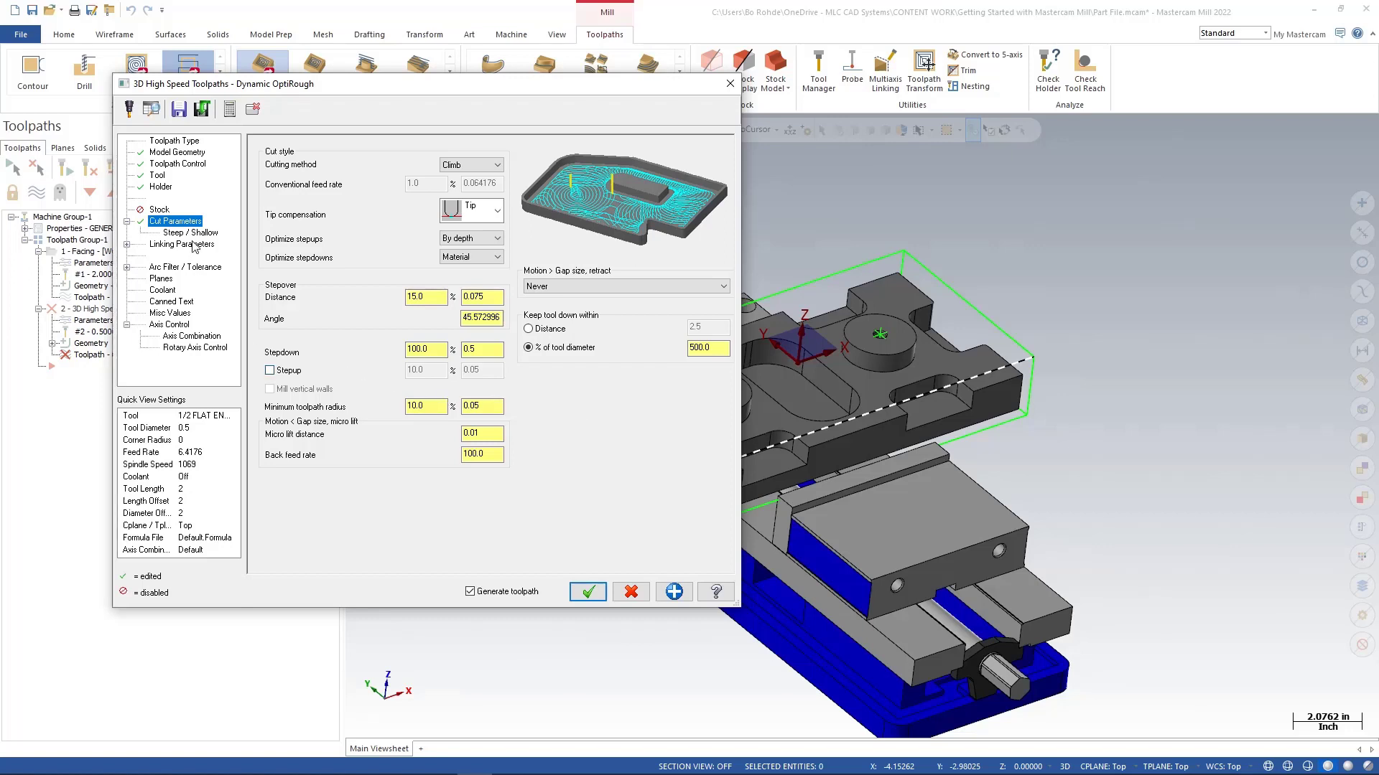
Review the Steep/Shallow Z depths, then view Linking Parameters with its 2.0 clearance plane
click(191, 232)
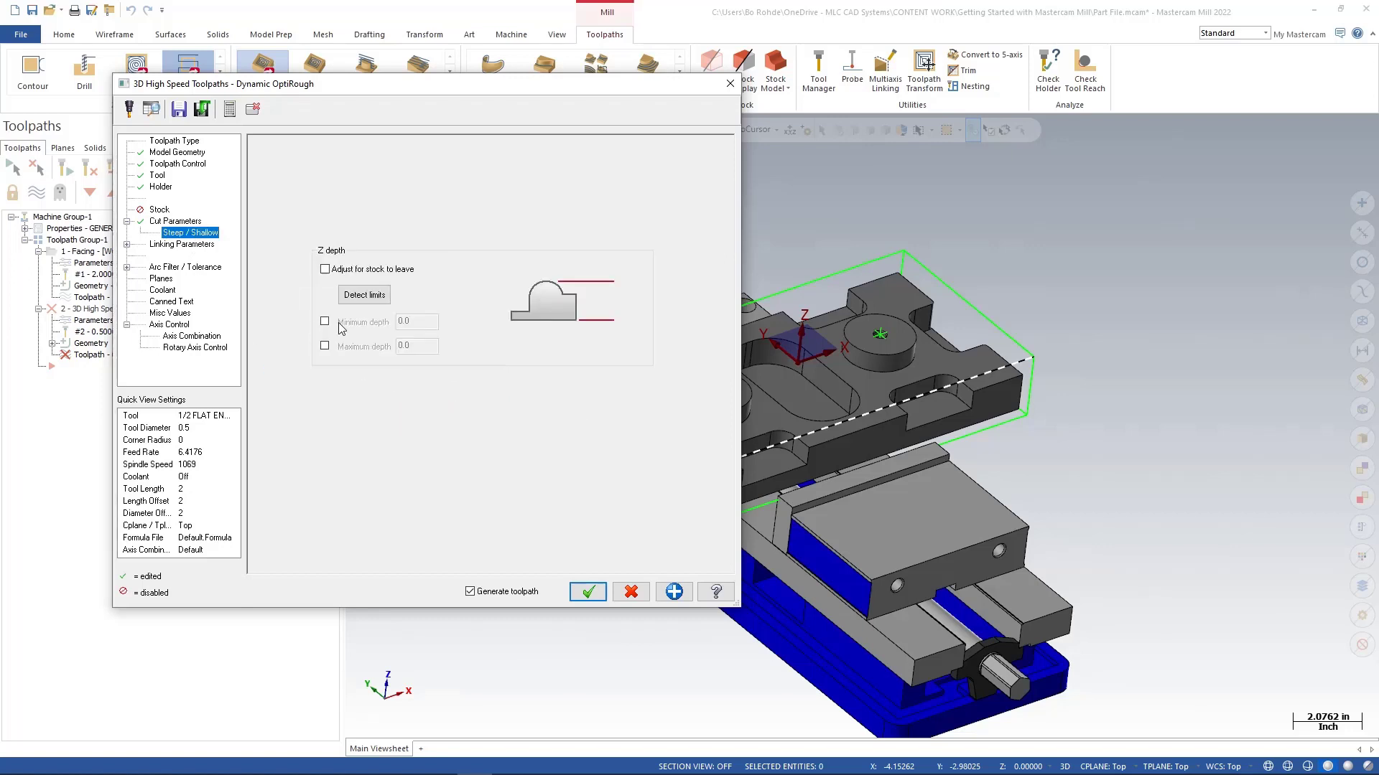
click(182, 245)
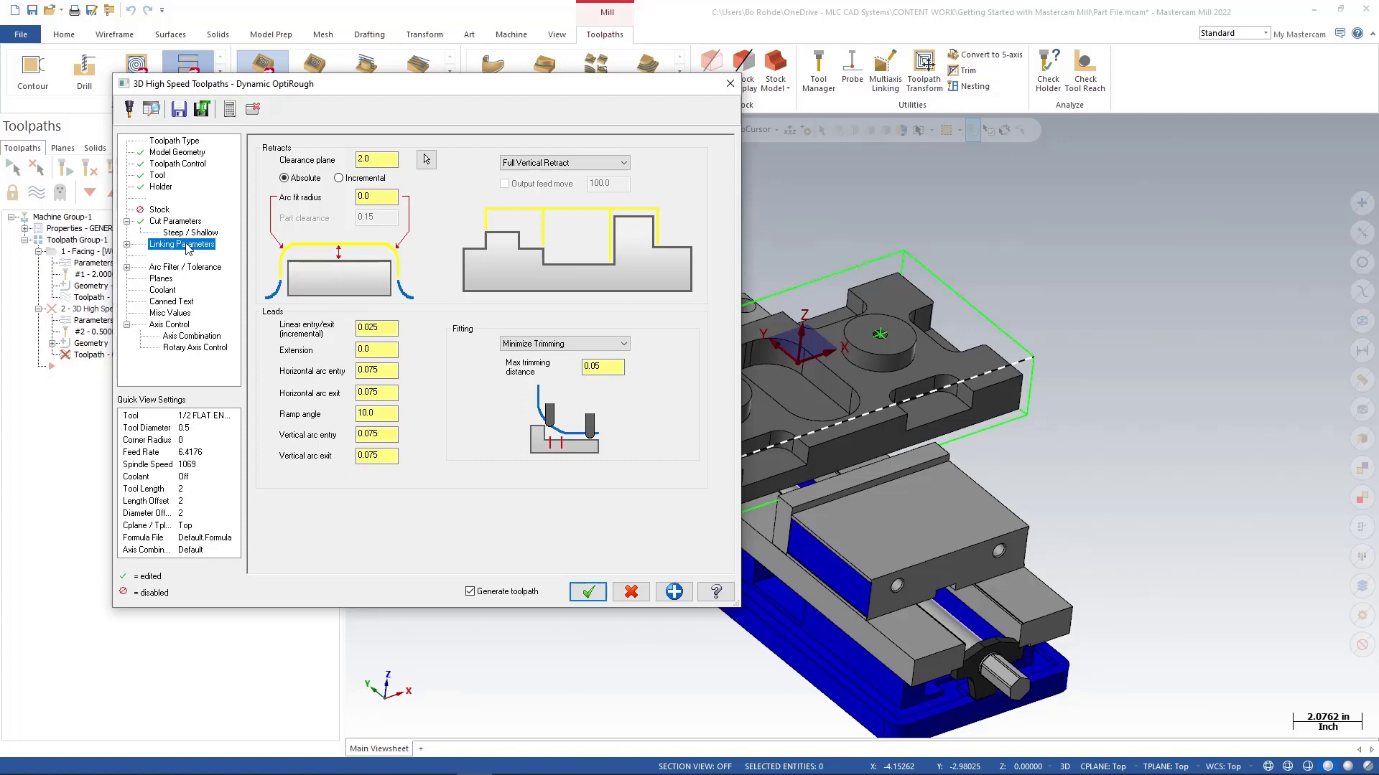
mouse_move(456, 544)
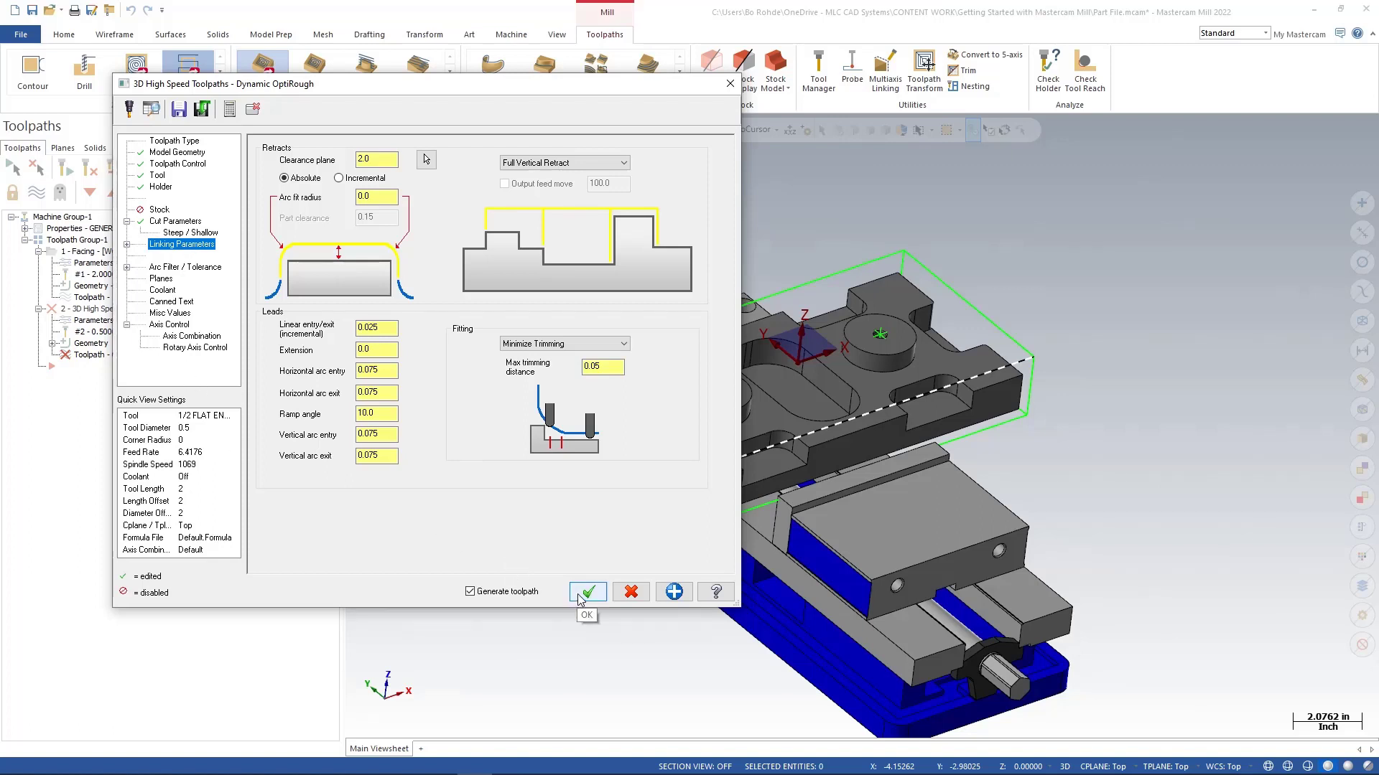
Generate the Dynamic OptiRough toolpath and orbit side-on to inspect its stepdown layers
click(587, 591)
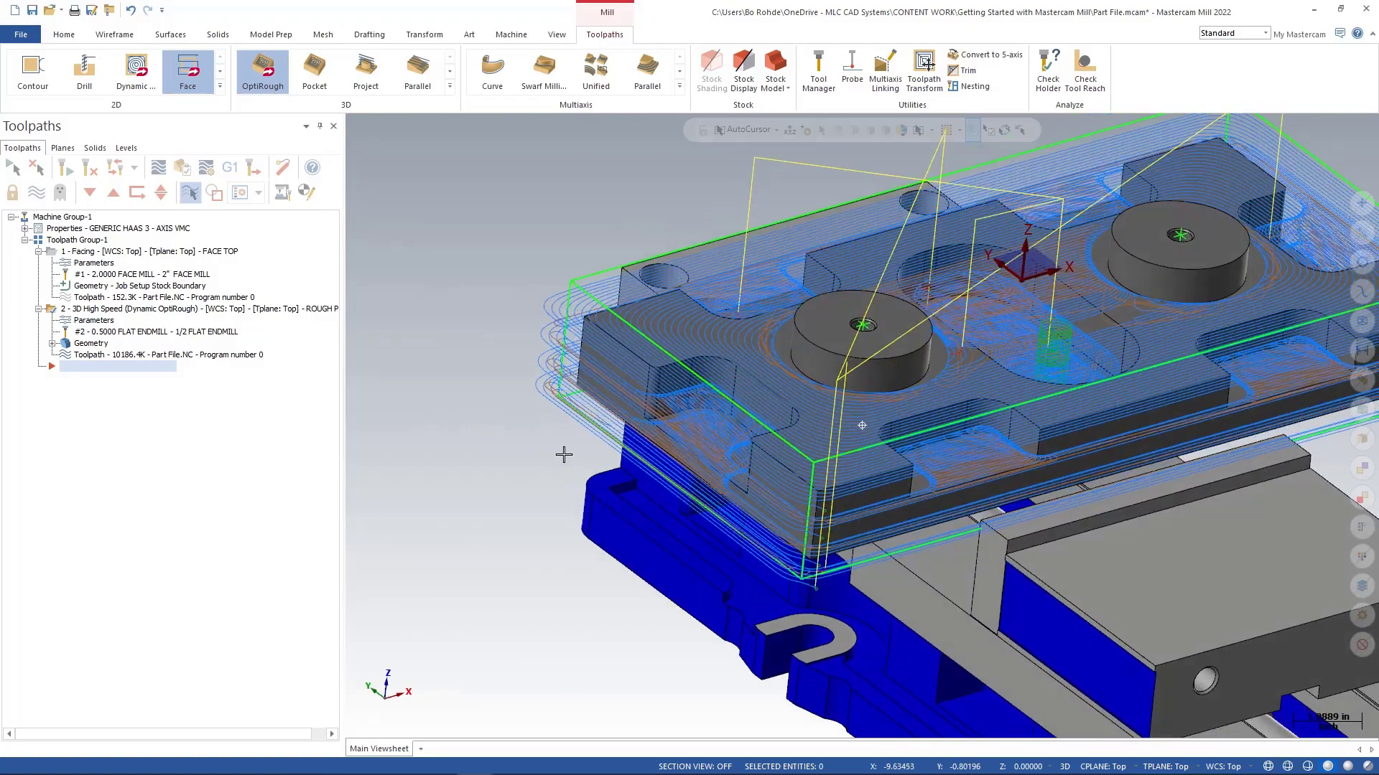
drag(861, 426, 493, 411)
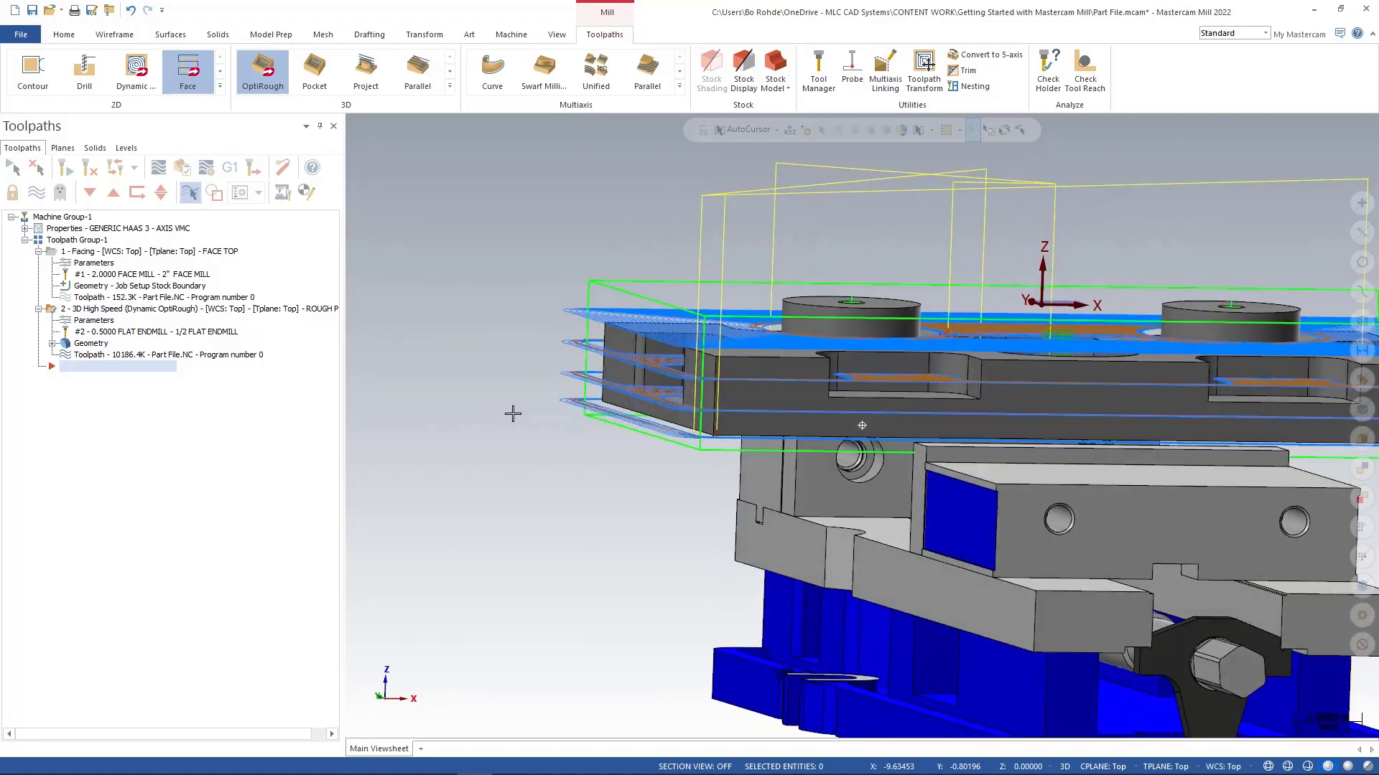
drag(861, 425, 774, 439)
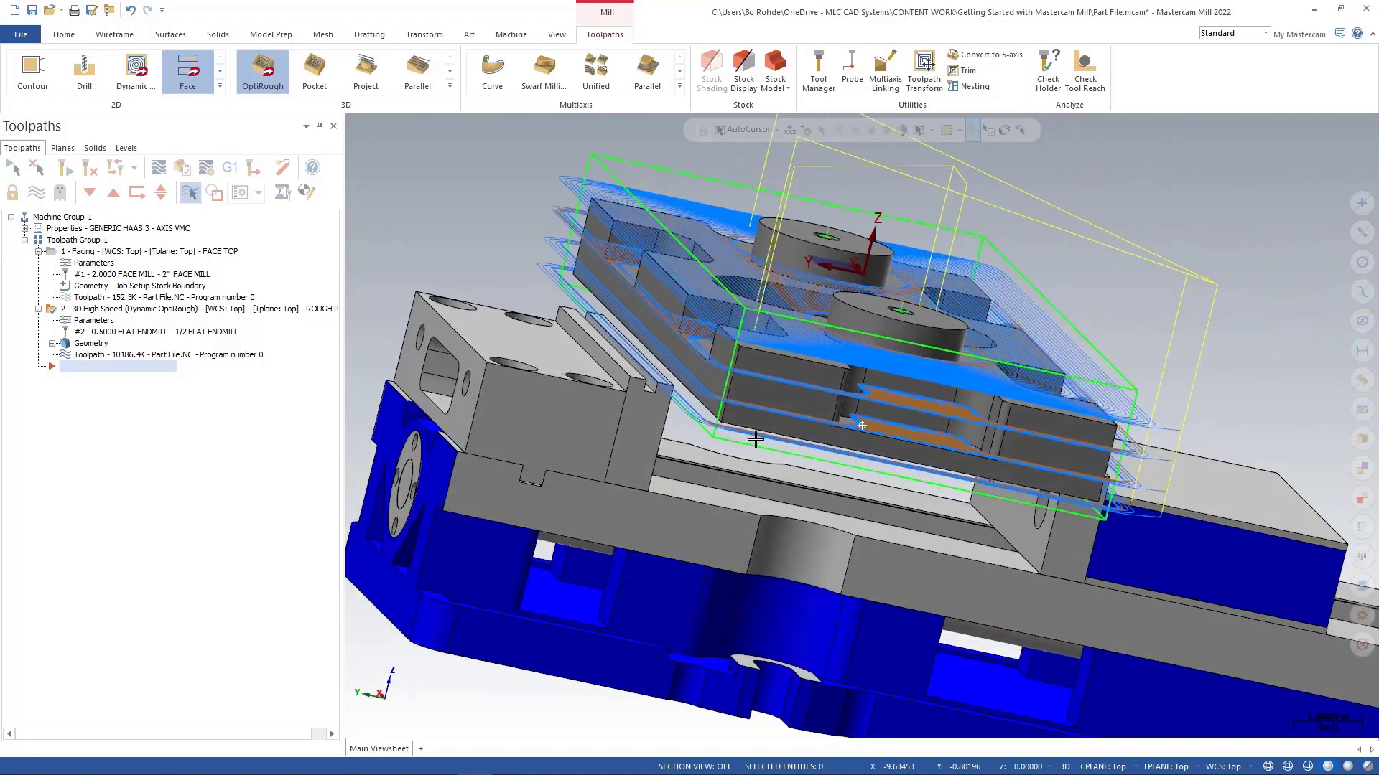